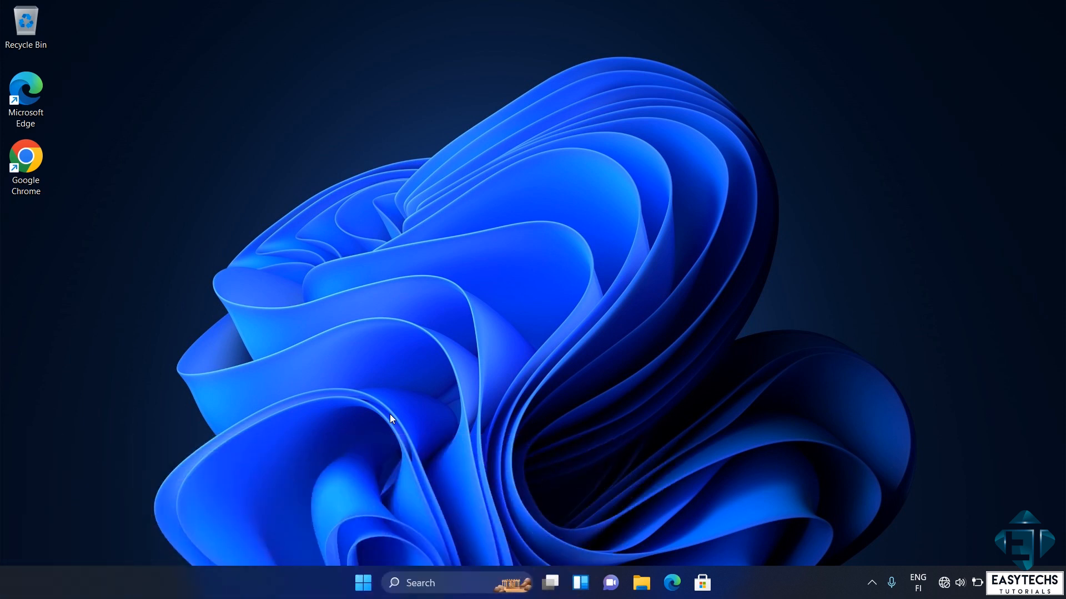
{"action": "mouse_move", "coordinate": [315, 582]}
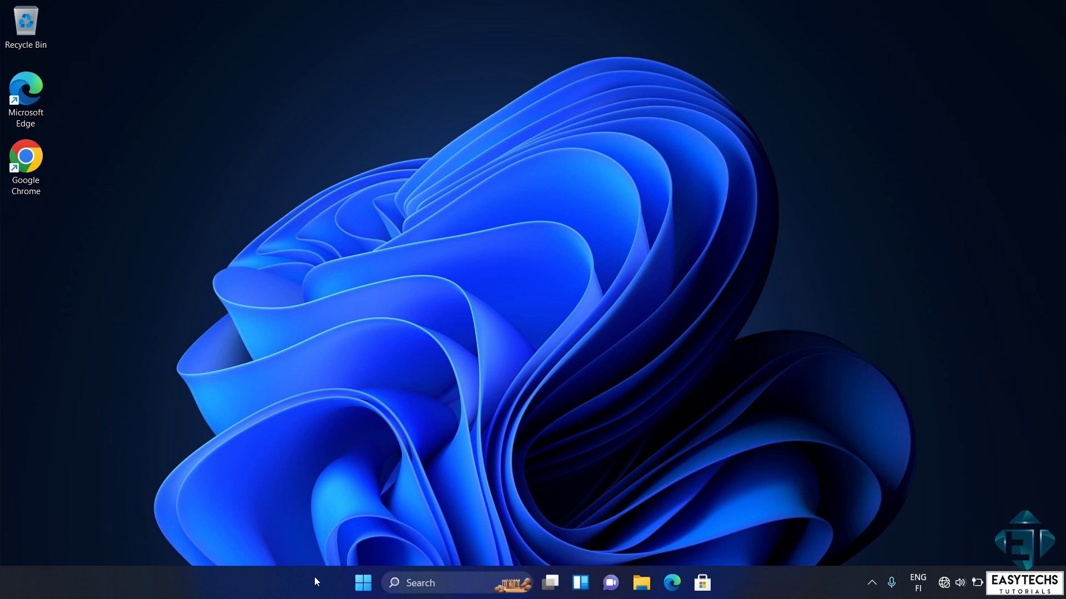
- Bring up Task Manager with the Ctrl+Shift+Esc shortcut
{"action": "key", "text": "Ctrl+Shift+Esc"}
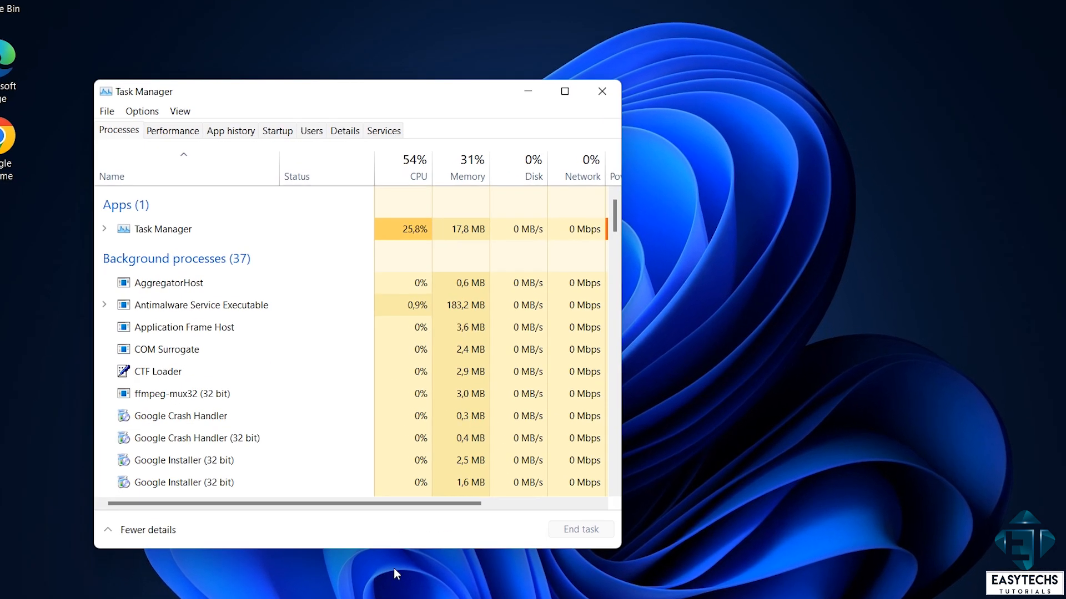
- View the Memory performance page showing 8.0 GB DDR3, SODIMM, 2 of 4 slots used
{"action": "left_click", "coordinate": [173, 131]}
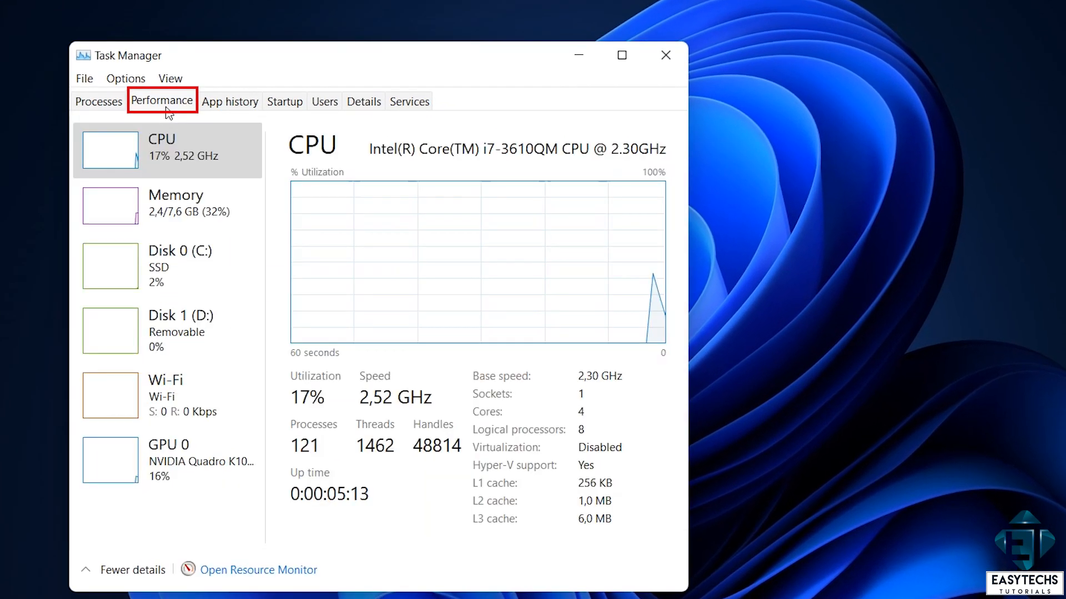
{"action": "mouse_move", "coordinate": [183, 214]}
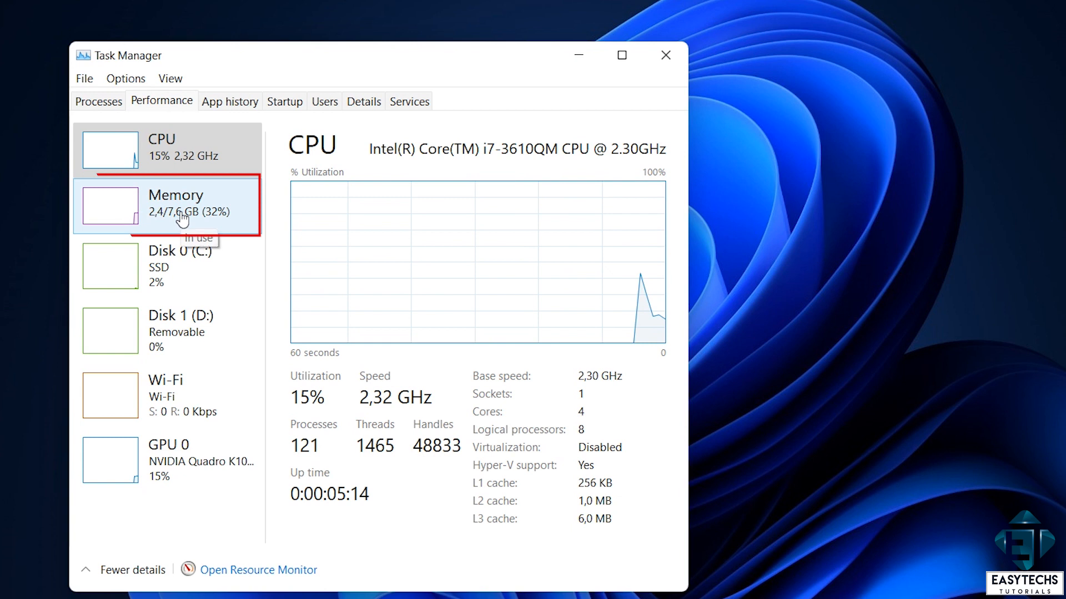
{"action": "left_click", "coordinate": [178, 205]}
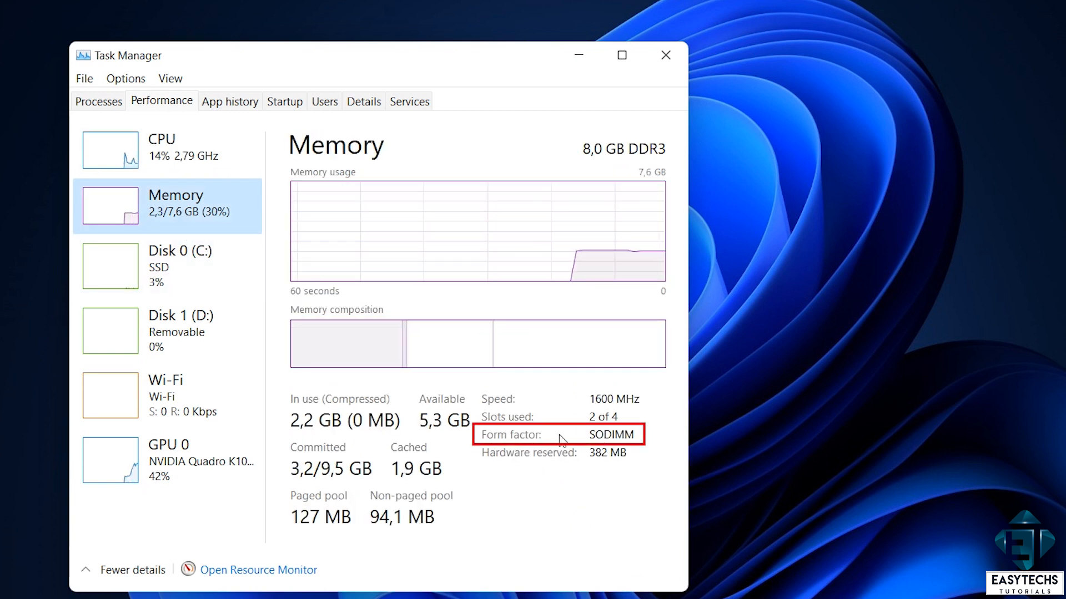
{"action": "mouse_move", "coordinate": [612, 450]}
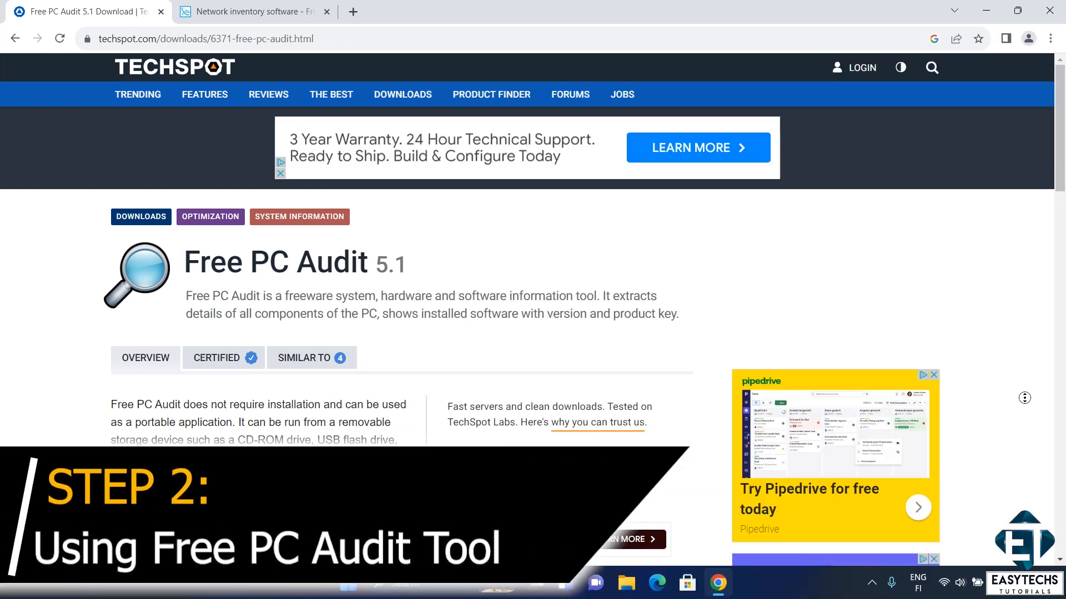
{"action": "scroll", "scroll_direction": "down", "scroll_amount": 3}
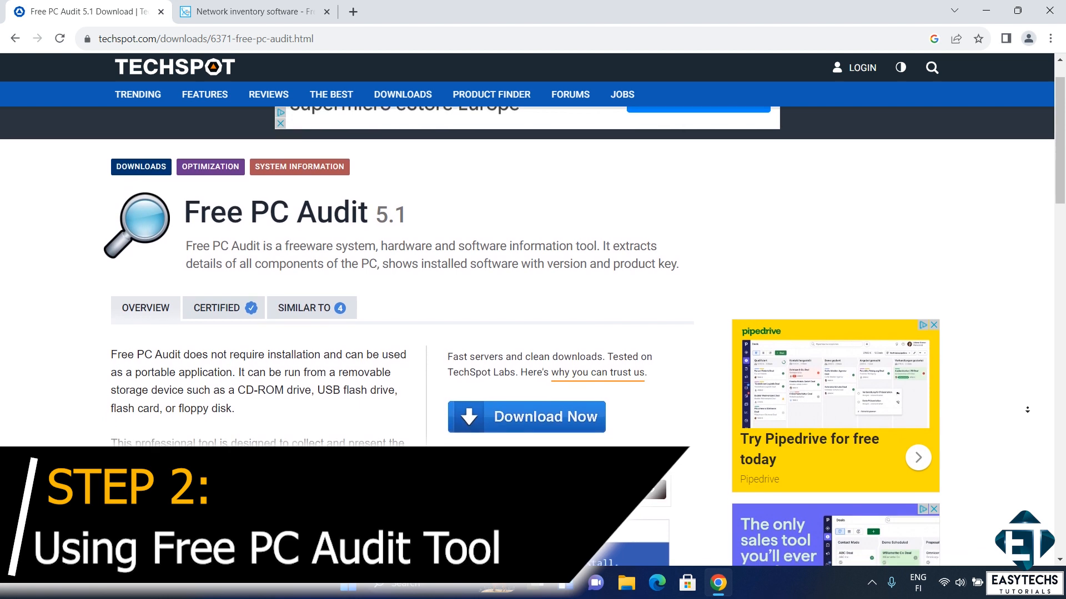
{"action": "scroll", "scroll_direction": "down", "scroll_amount": 3}
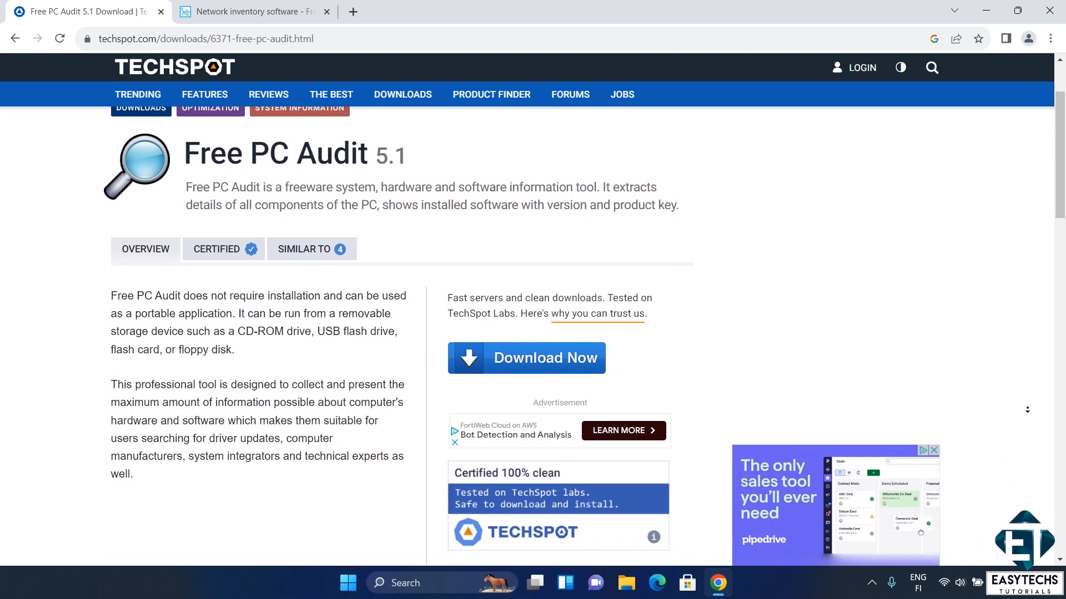
{"action": "scroll", "scroll_direction": "down", "scroll_amount": 3}
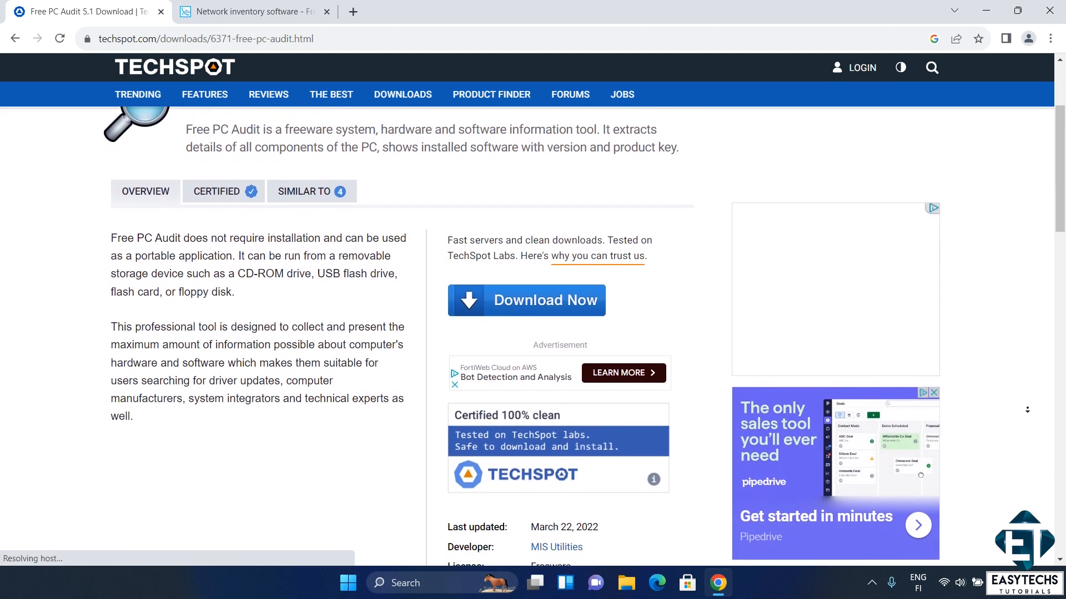
{"action": "scroll", "scroll_direction": "down", "scroll_amount": 3}
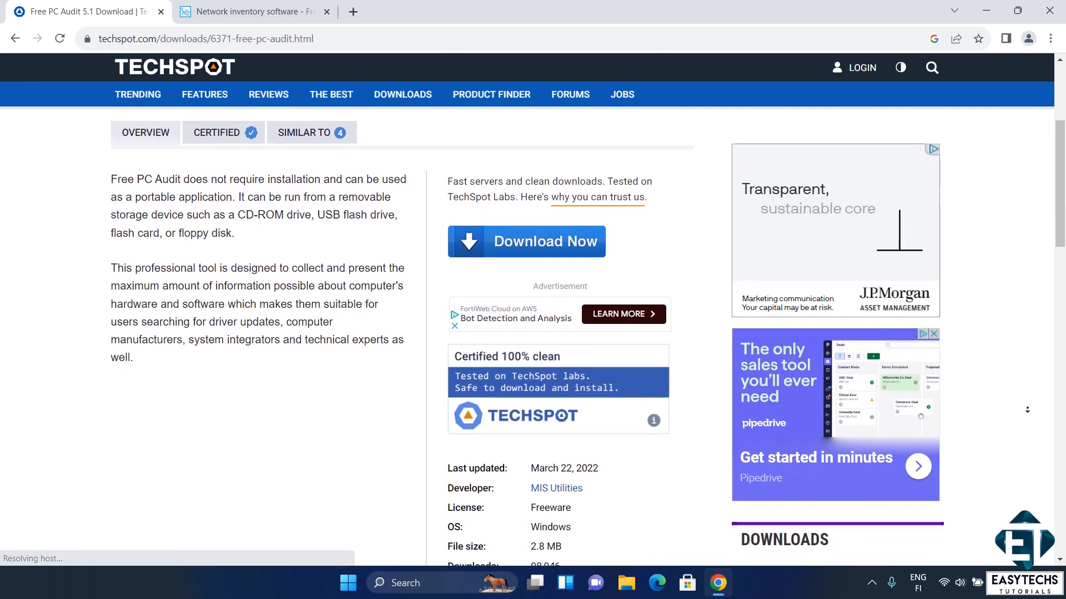
{"action": "scroll", "scroll_direction": "down", "scroll_amount": 3}
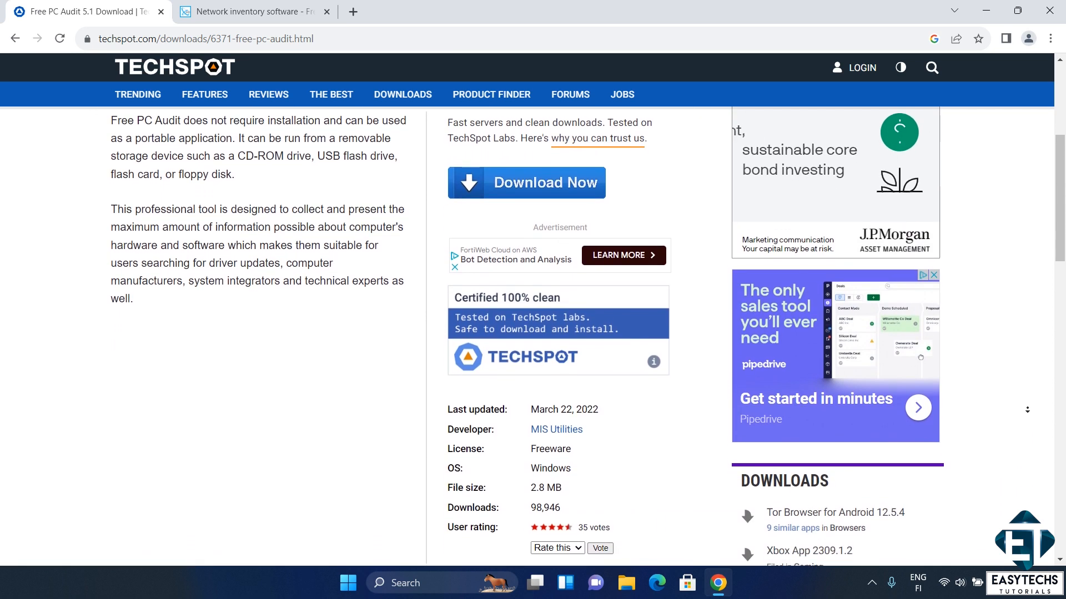
{"action": "scroll", "scroll_direction": "down", "scroll_amount": 3}
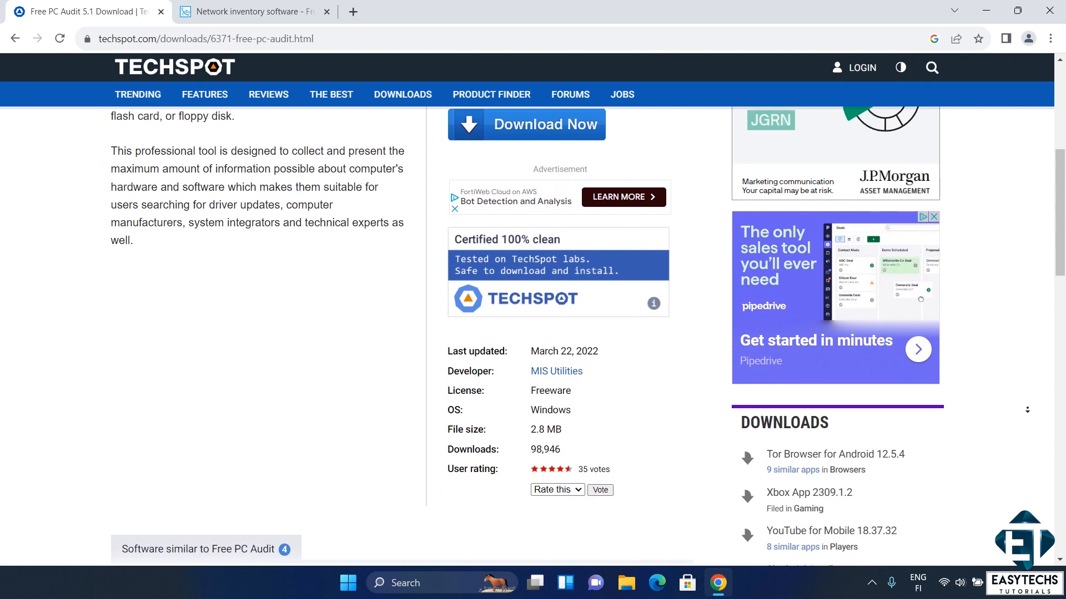
{"action": "scroll", "scroll_direction": "down", "scroll_amount": 3}
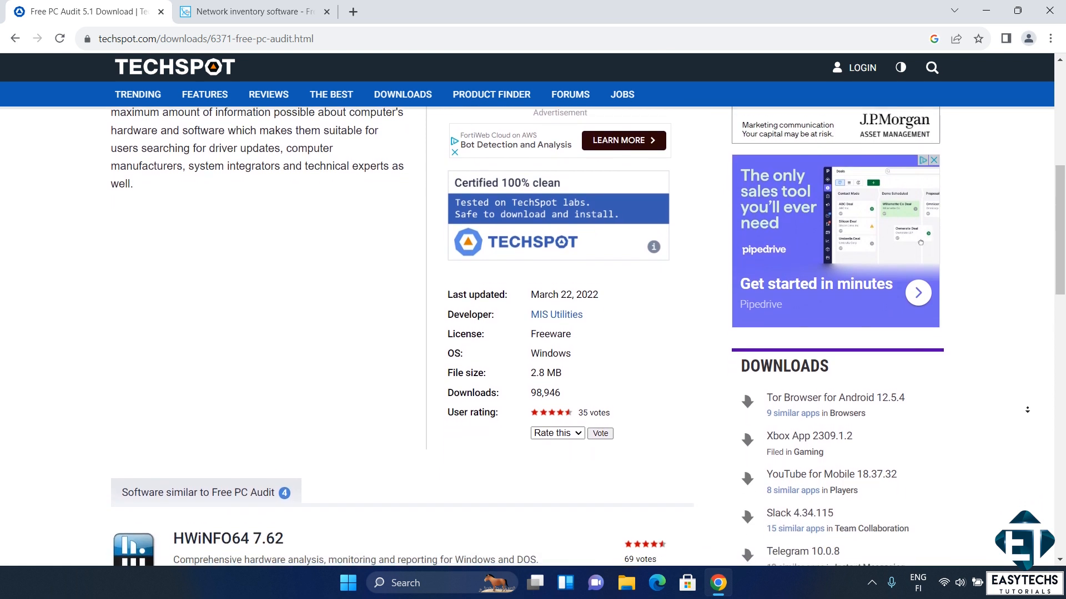
{"action": "scroll", "scroll_direction": "down", "scroll_amount": 3}
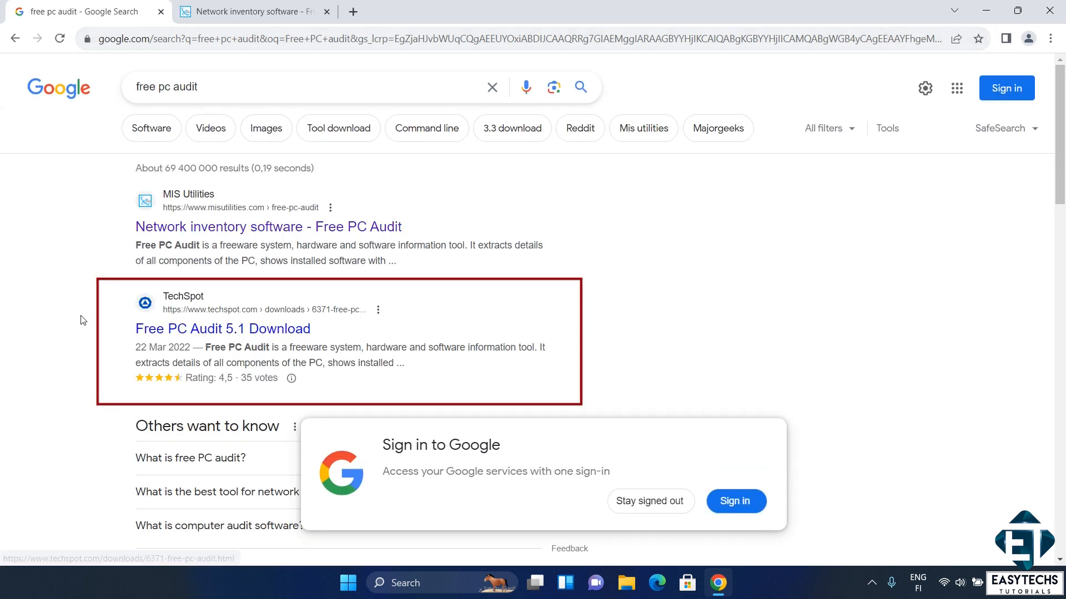
- Download Free PC Audit 5.1 from the TechSpot page and check it in Downloads
{"action": "left_click", "coordinate": [222, 329]}
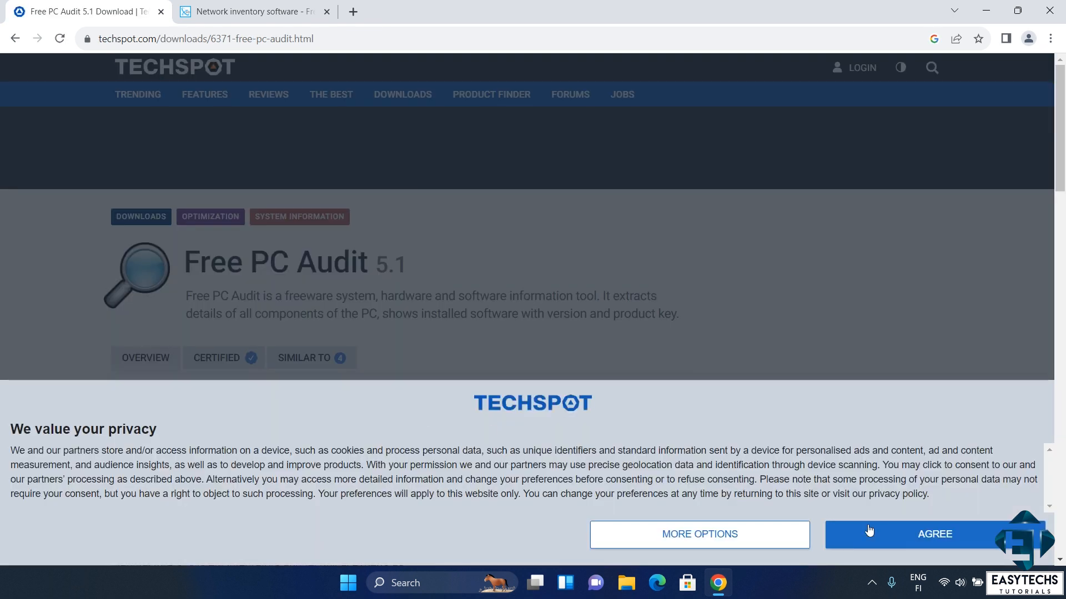
{"action": "left_click", "coordinate": [934, 533]}
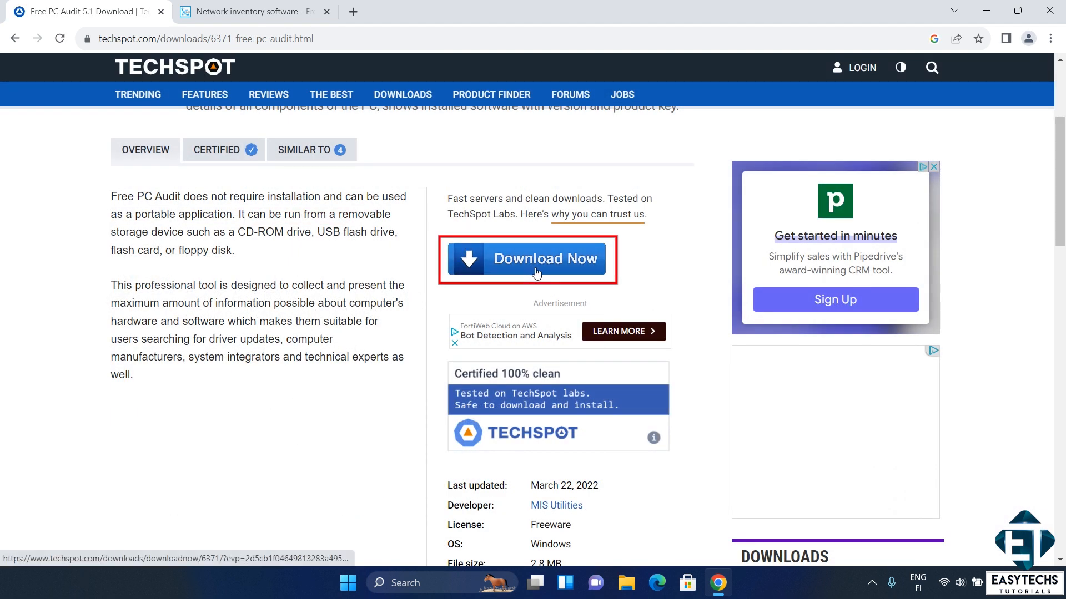
{"action": "left_click", "coordinate": [537, 271]}
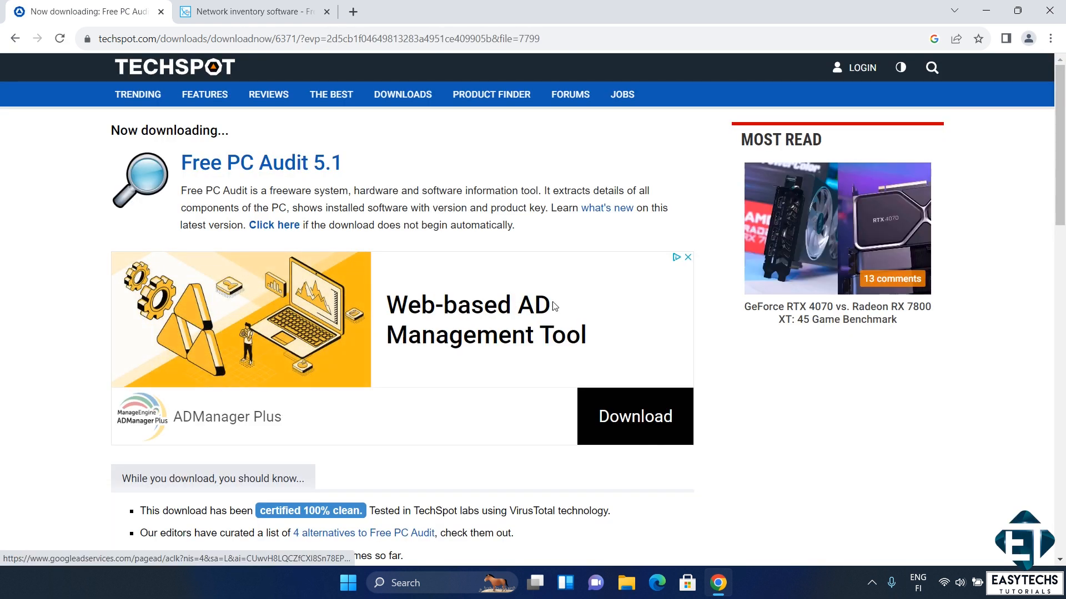
{"action": "scroll", "scroll_direction": "down", "scroll_amount": 3}
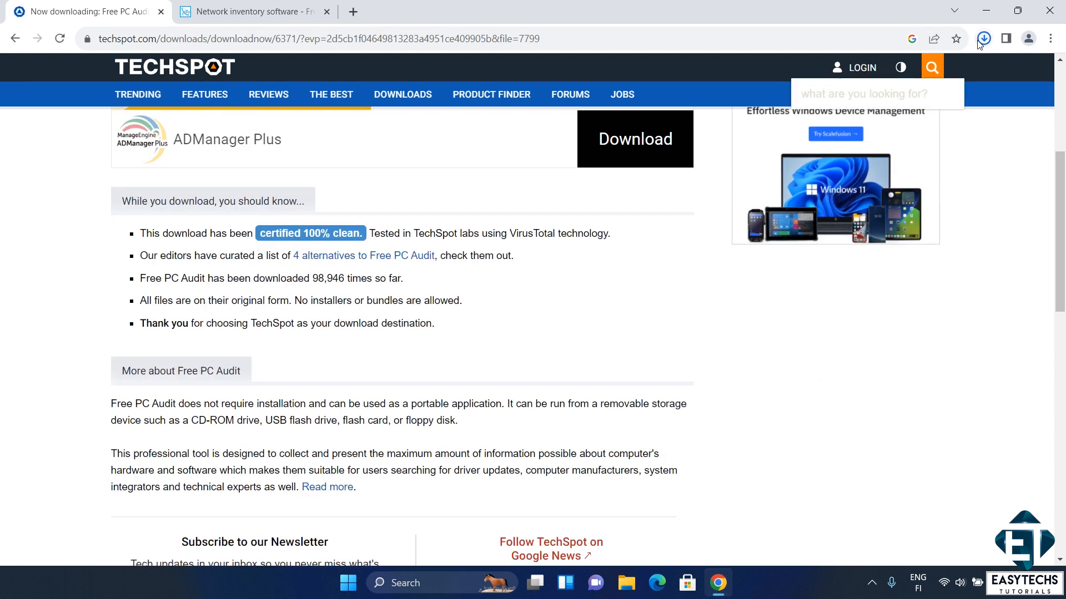
{"action": "left_click", "coordinate": [983, 38]}
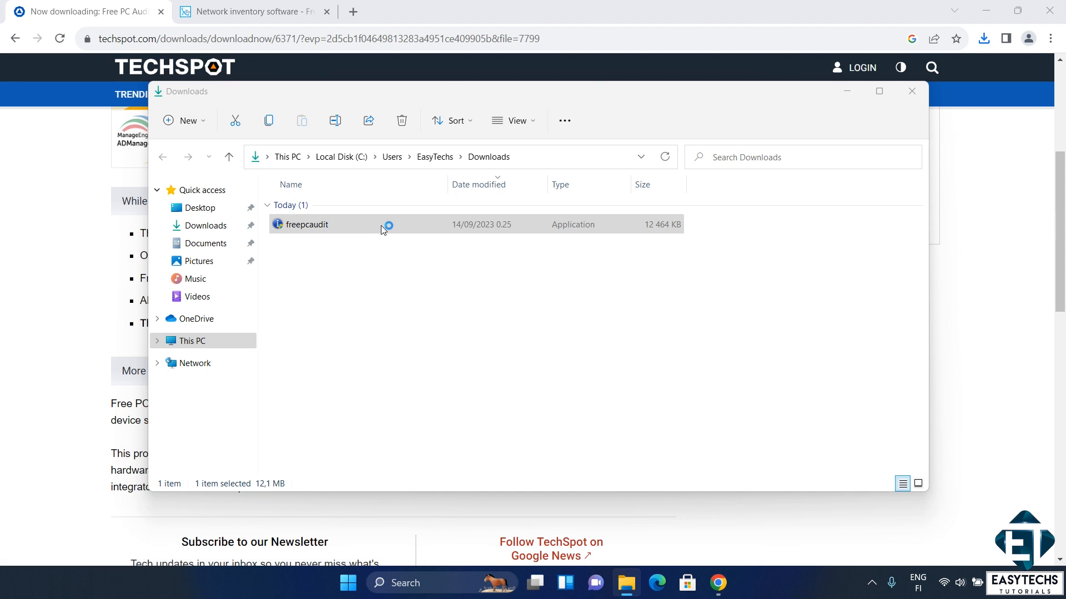
- Run the downloaded freepcaudit application from the Downloads folder
{"action": "double_click", "coordinate": [306, 225]}
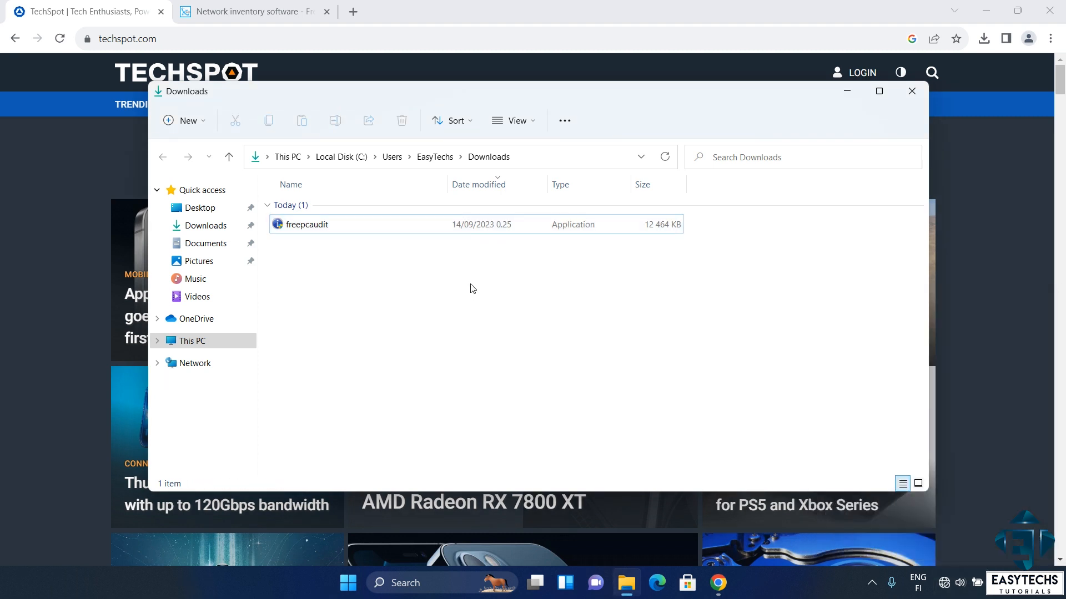
{"action": "double_click", "coordinate": [307, 224]}
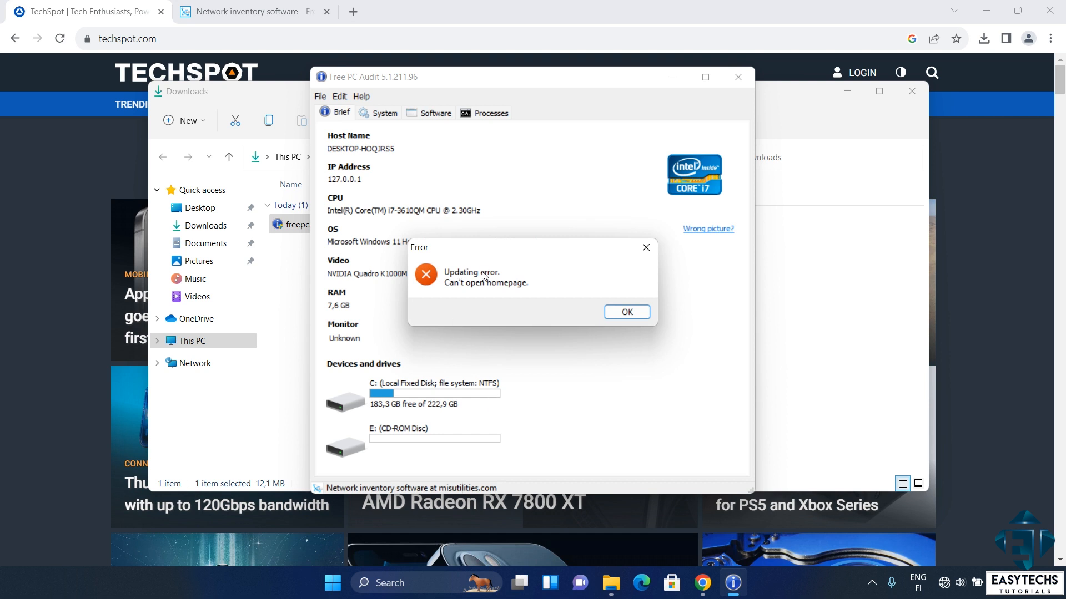
{"action": "mouse_move", "coordinate": [583, 313]}
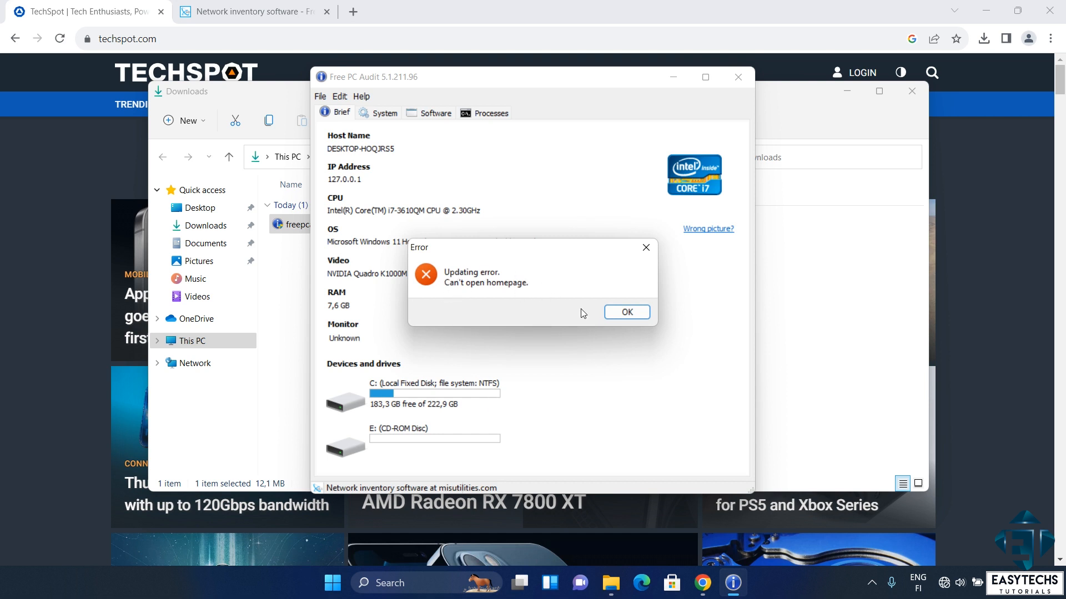
{"action": "mouse_move", "coordinate": [609, 321]}
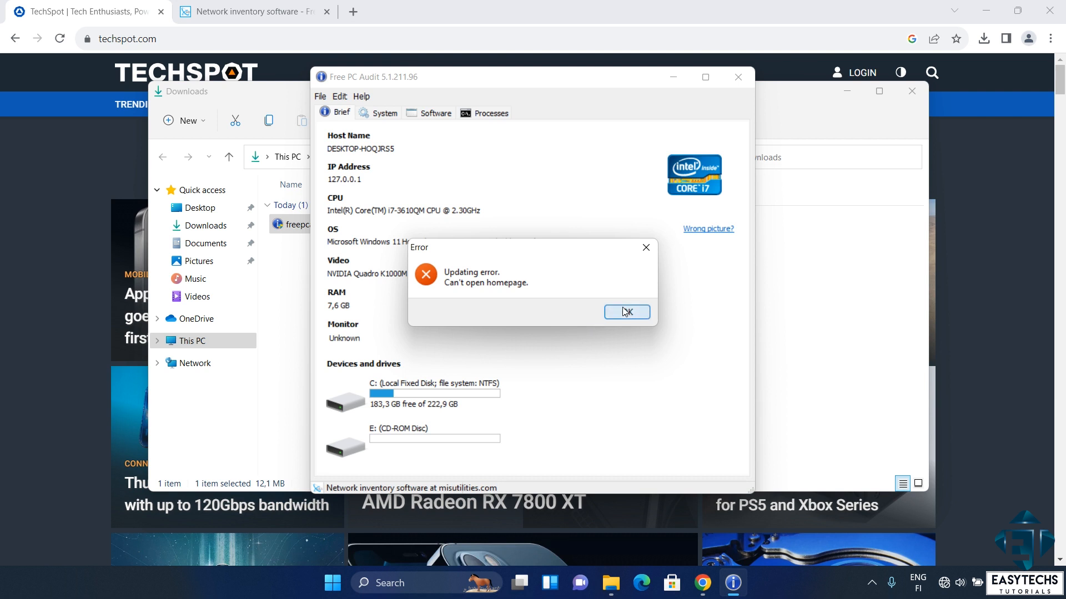
- Dismiss the updating error and show the detailed System parameters list
{"action": "left_click", "coordinate": [626, 312]}
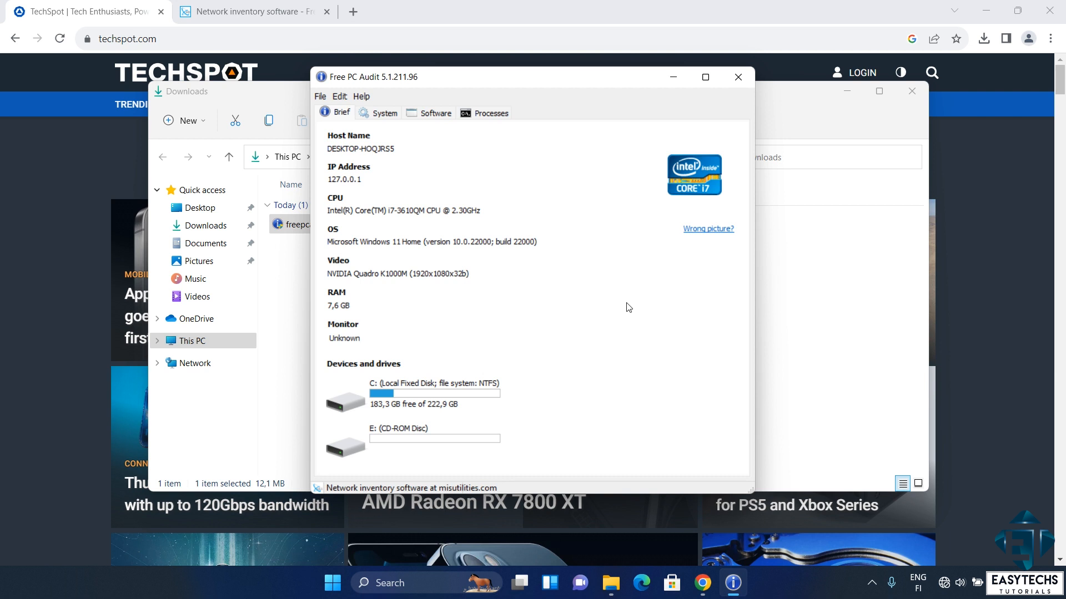
{"action": "left_click", "coordinate": [383, 113]}
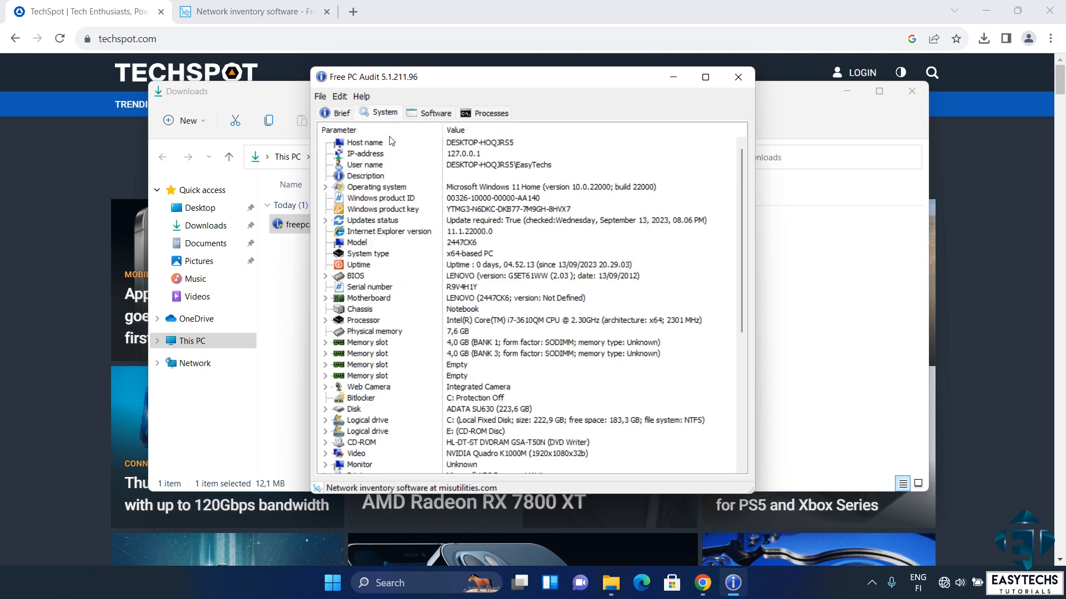
{"action": "scroll", "scroll_direction": "down", "scroll_amount": 3}
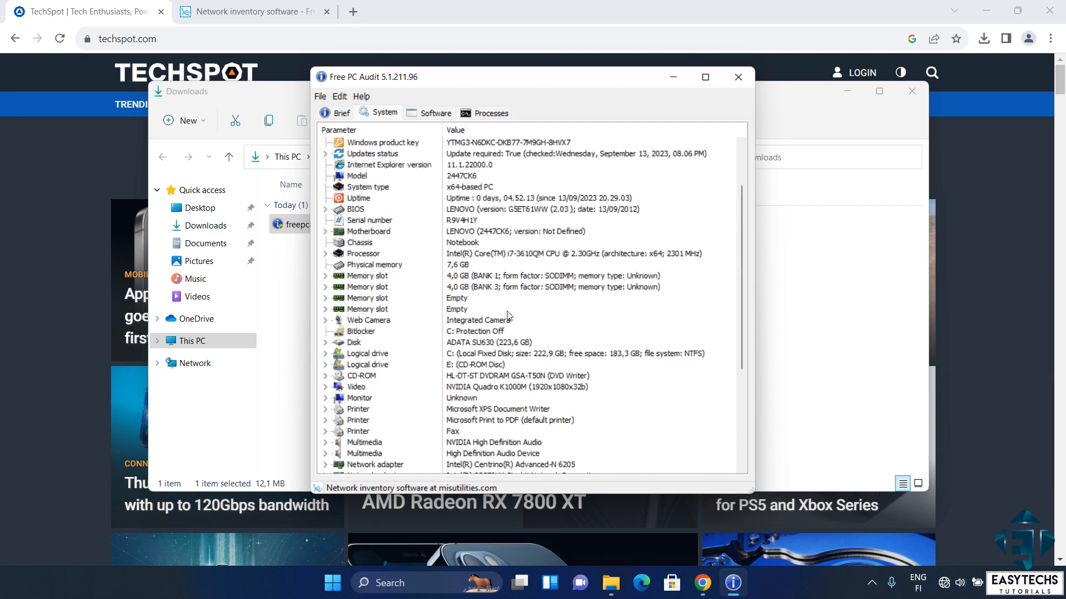
{"action": "scroll", "scroll_direction": "down", "scroll_amount": 3}
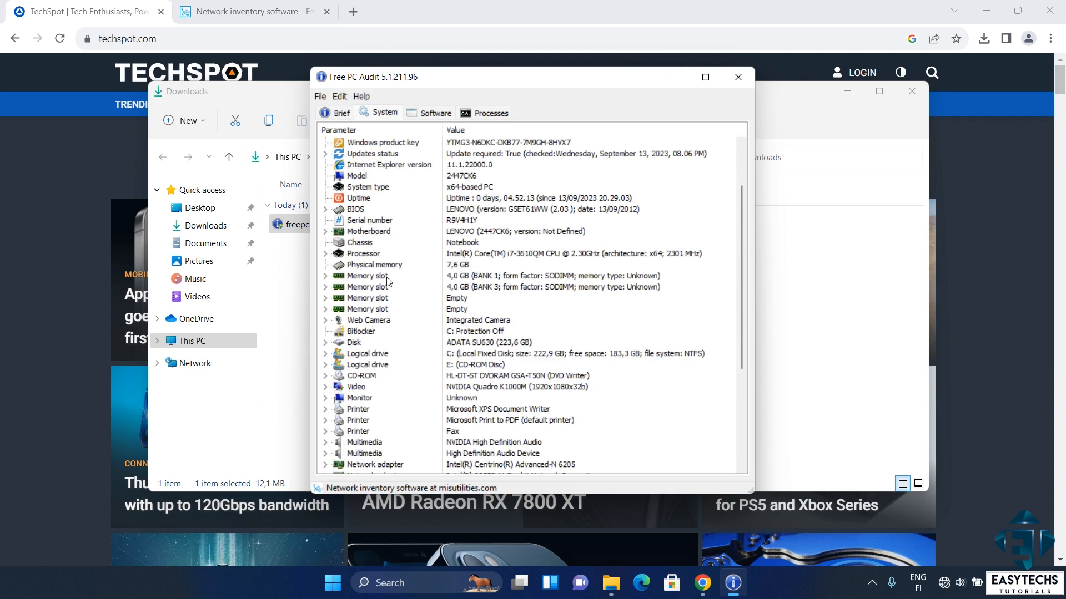
{"action": "left_click", "coordinate": [366, 275]}
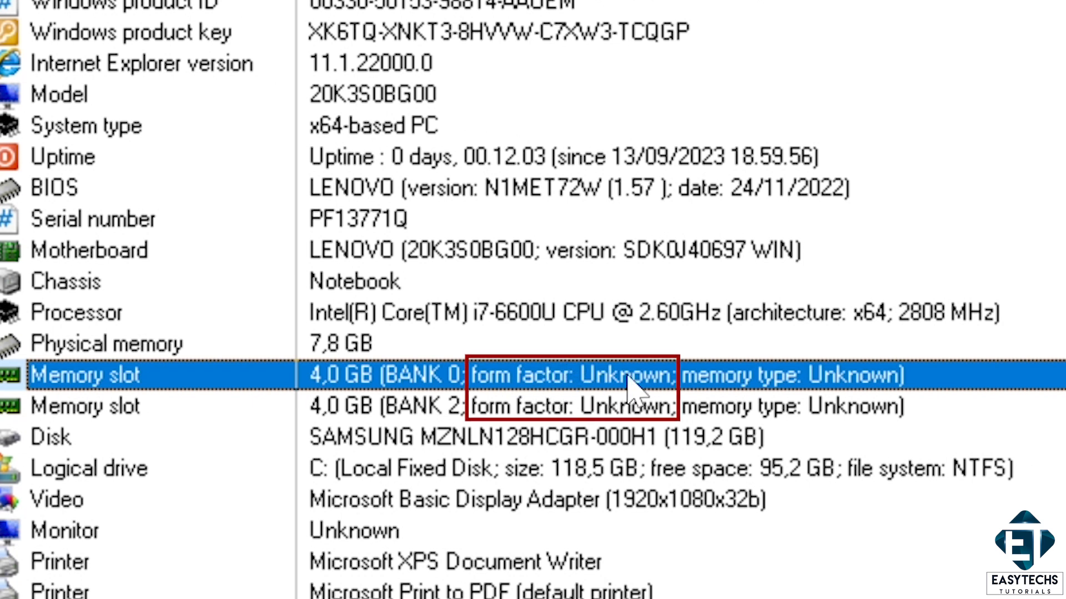
{"action": "left_click", "coordinate": [83, 407]}
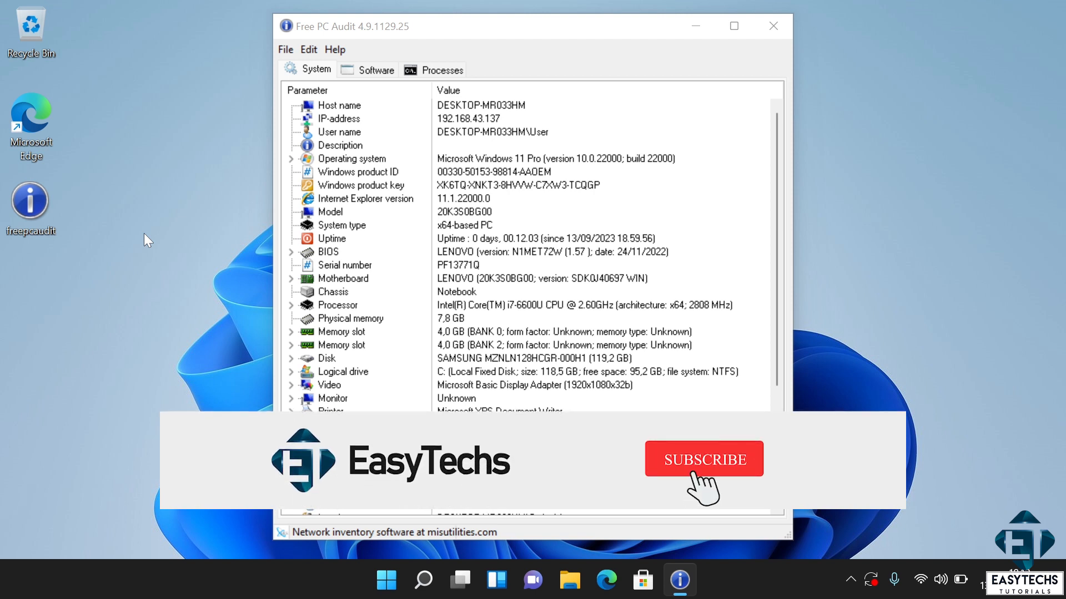
- Expand the BANK 2 and BANK 0 memory slots, each a 4.0 GB Samsung module with 8.0 GB max capacity
{"action": "left_click", "coordinate": [704, 460]}
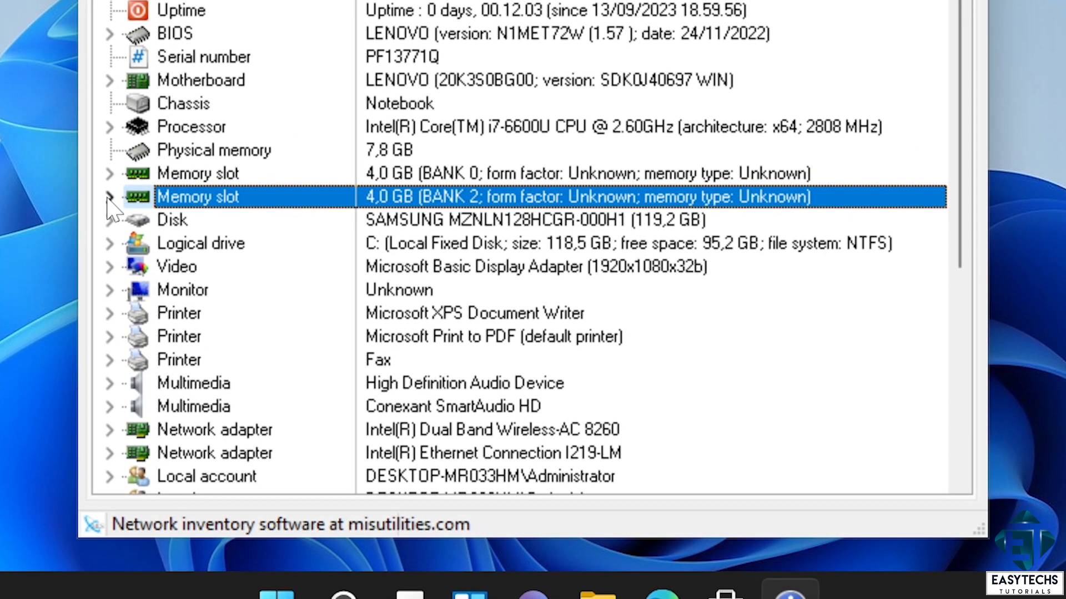
{"action": "left_click", "coordinate": [109, 198]}
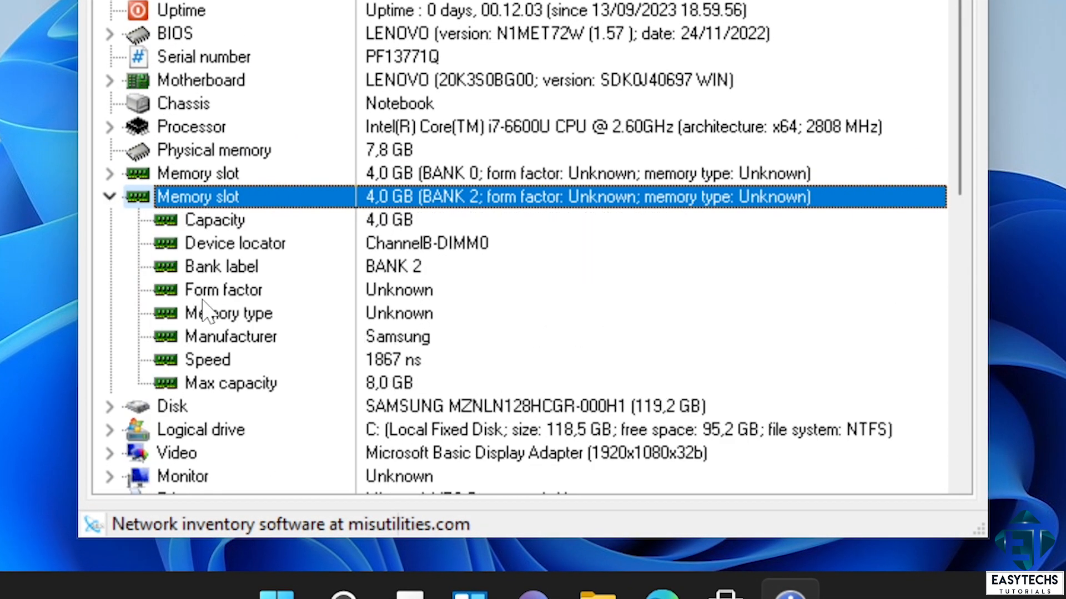
{"action": "left_click", "coordinate": [231, 383]}
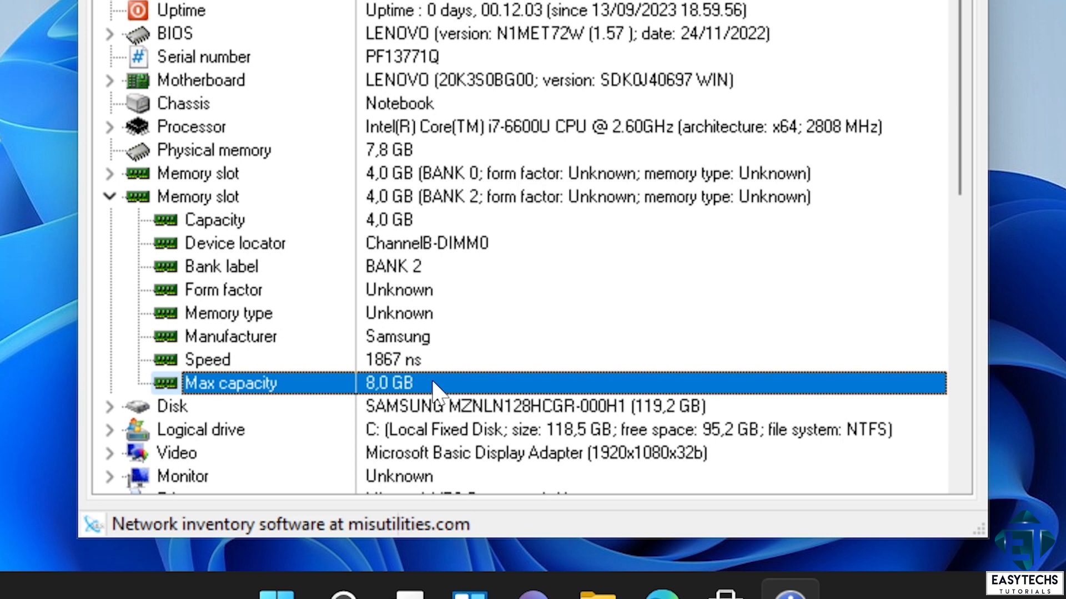
{"action": "mouse_move", "coordinate": [270, 287]}
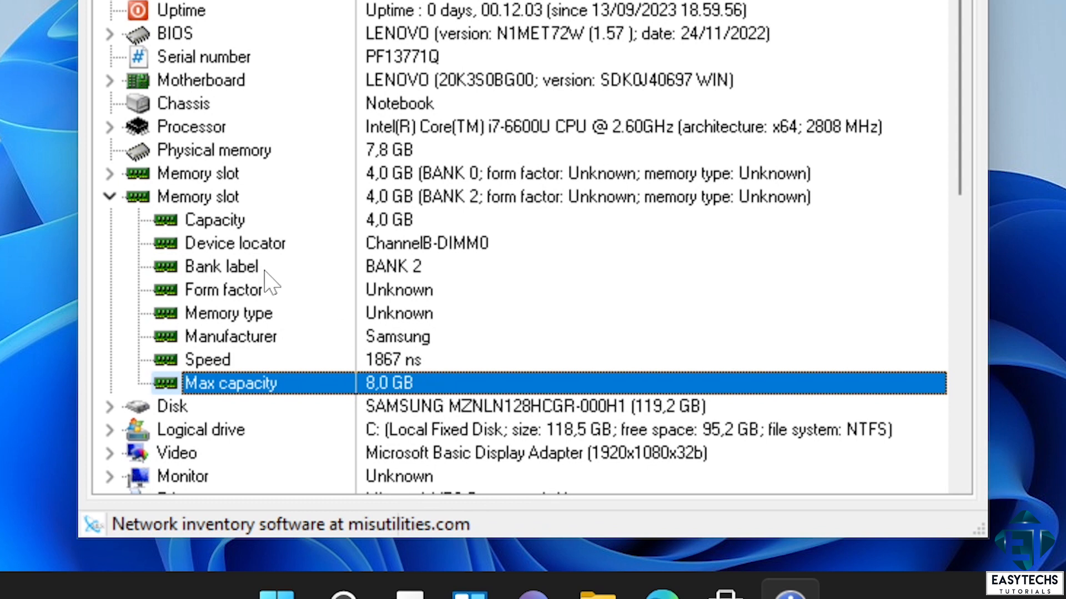
{"action": "left_click", "coordinate": [111, 174]}
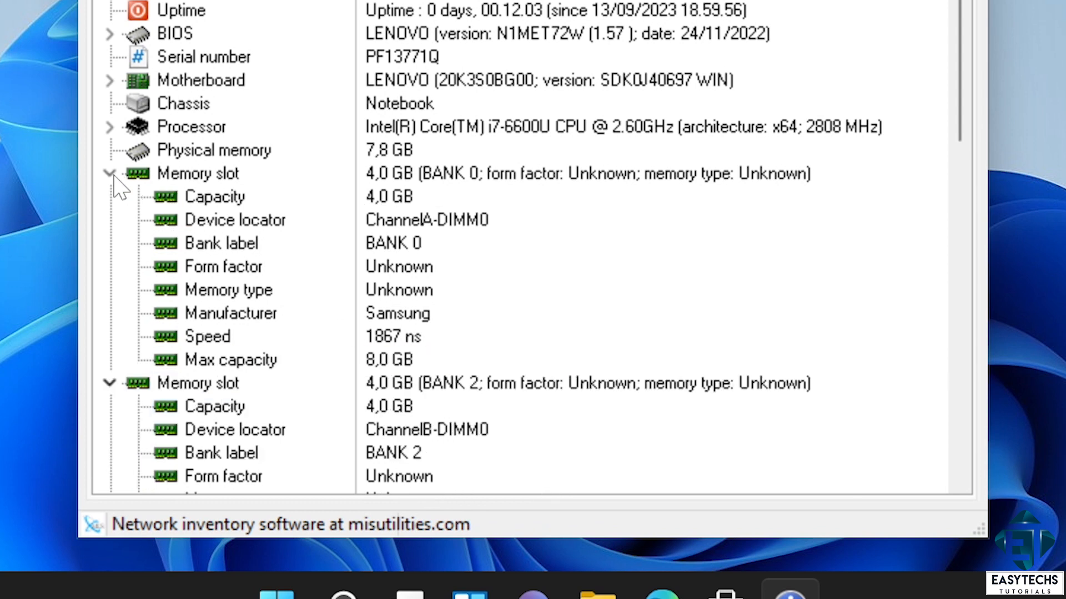
{"action": "left_click", "coordinate": [231, 360]}
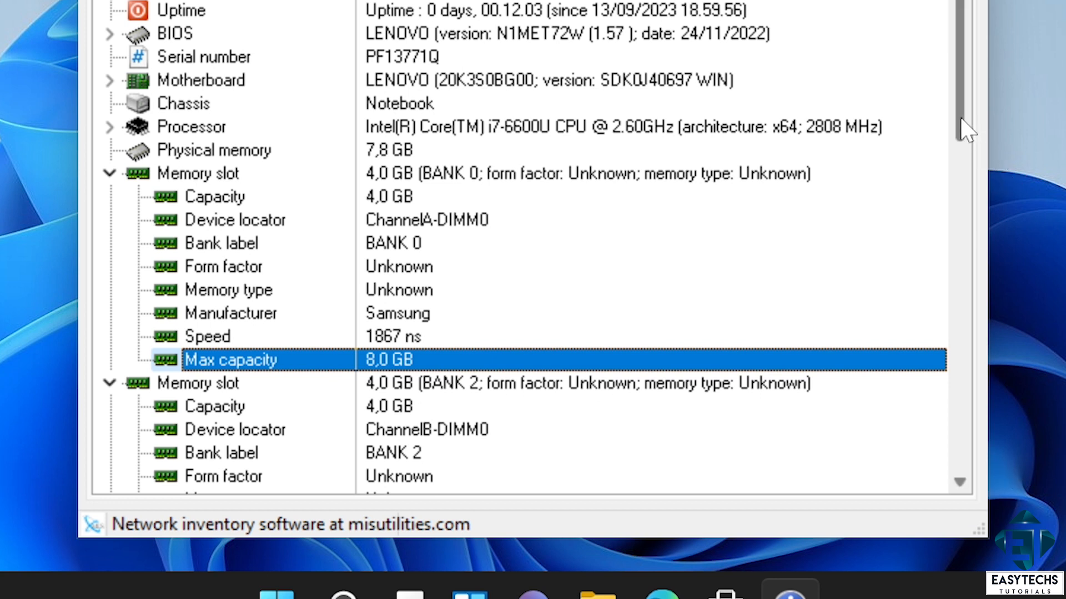
{"action": "scroll", "scroll_direction": "down", "scroll_amount": 3}
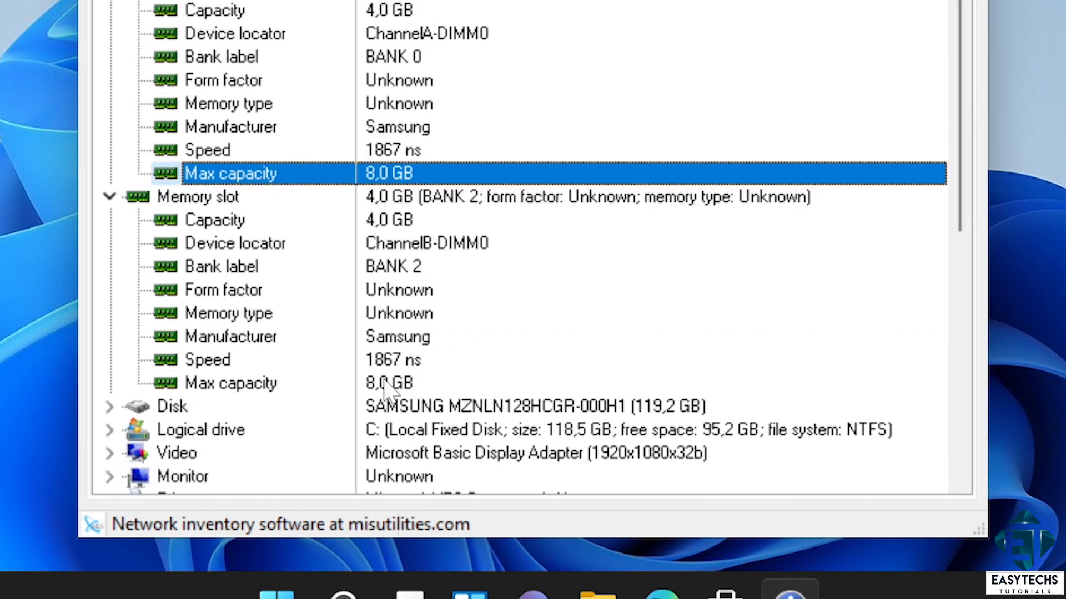
{"action": "mouse_move", "coordinate": [458, 328]}
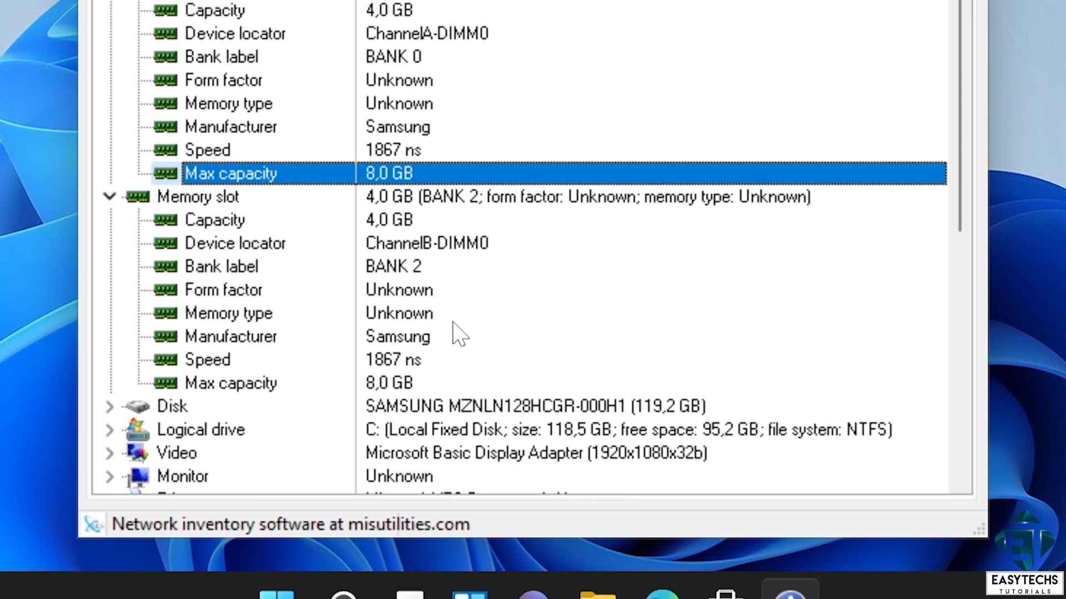
{"action": "left_click", "coordinate": [232, 383]}
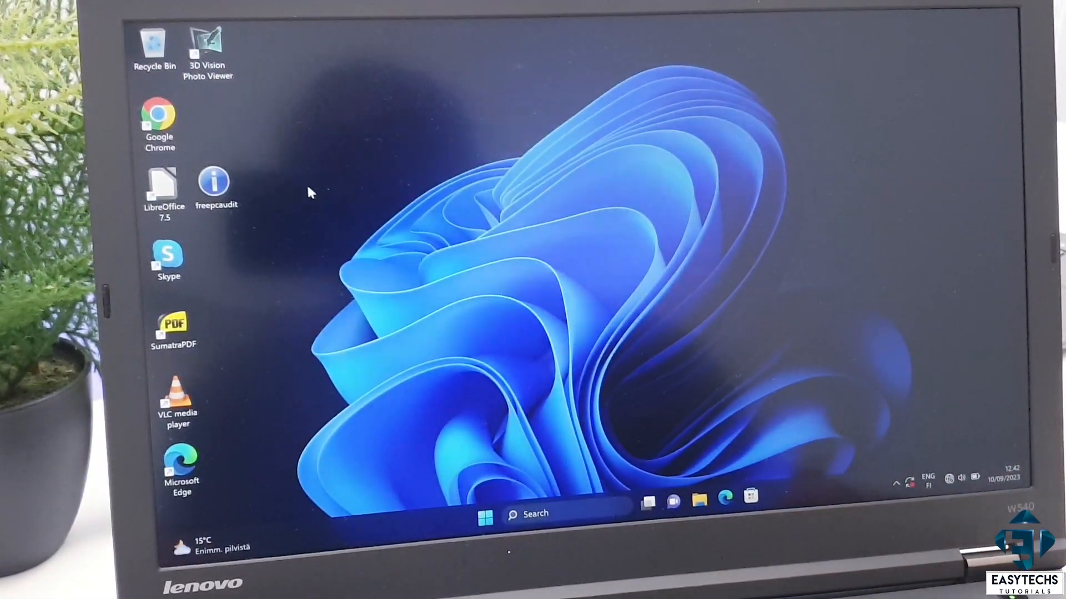
{"action": "mouse_move", "coordinate": [397, 530]}
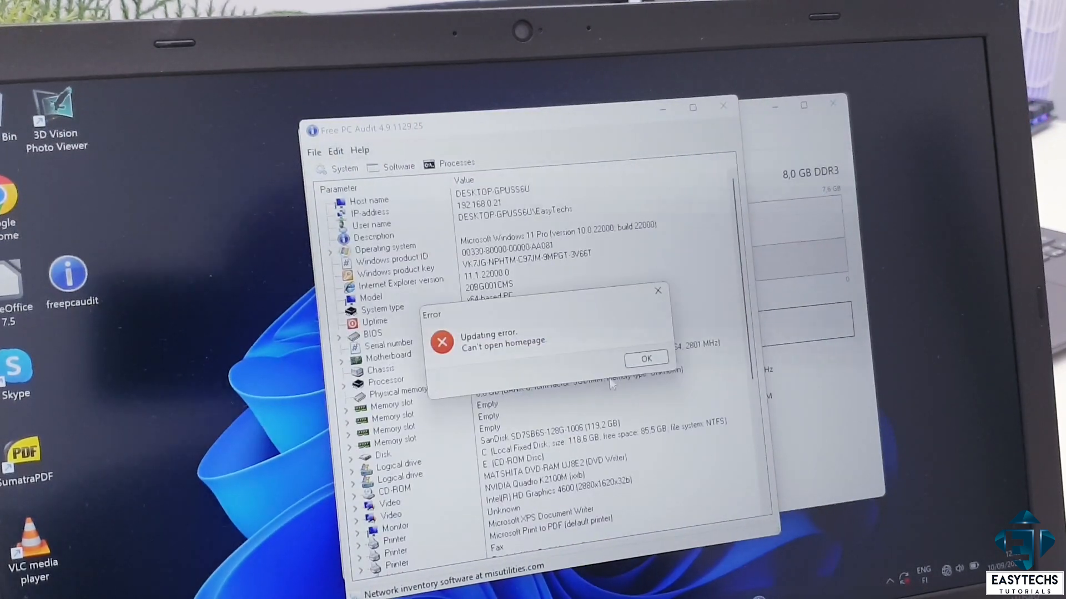
- Dismiss the update error and expand BANK 0, showing an 8.0 GB SODIMM with 32.0 GB max capacity
{"action": "left_click", "coordinate": [646, 357]}
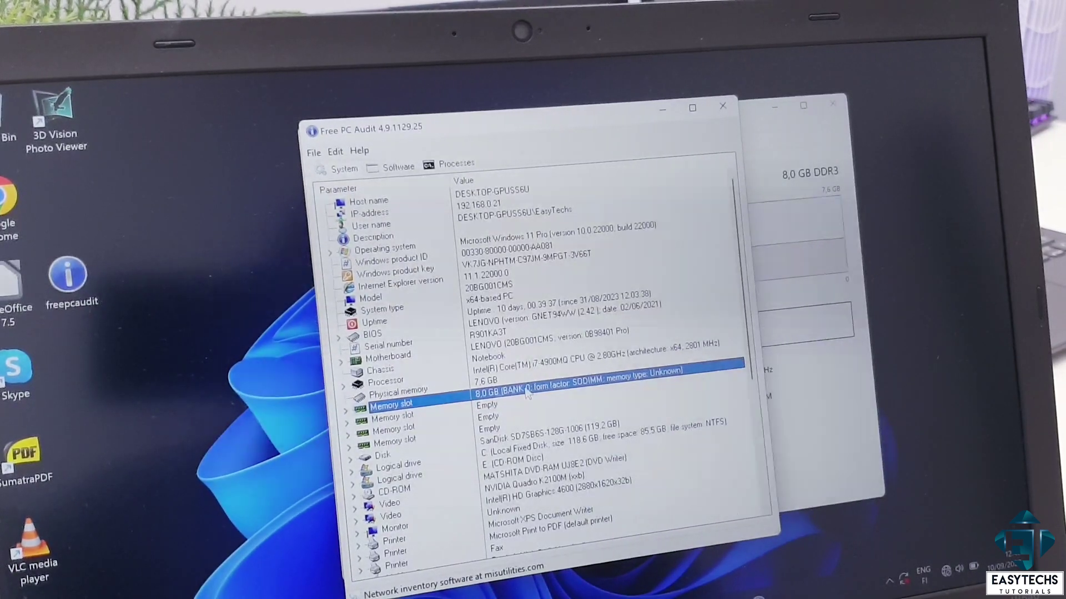
{"action": "left_click", "coordinate": [340, 405]}
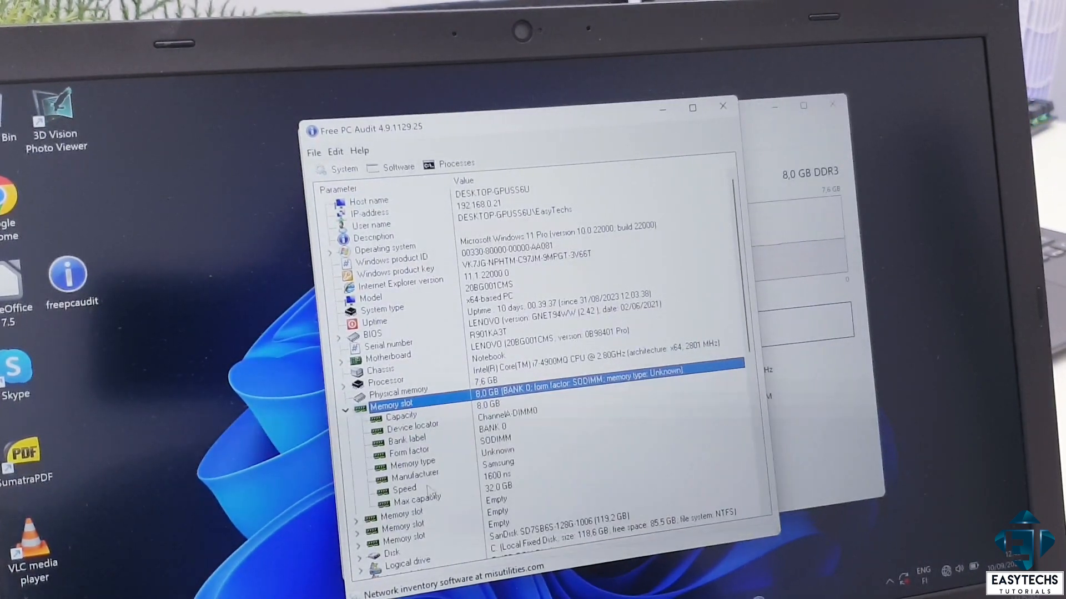
{"action": "left_click", "coordinate": [415, 499]}
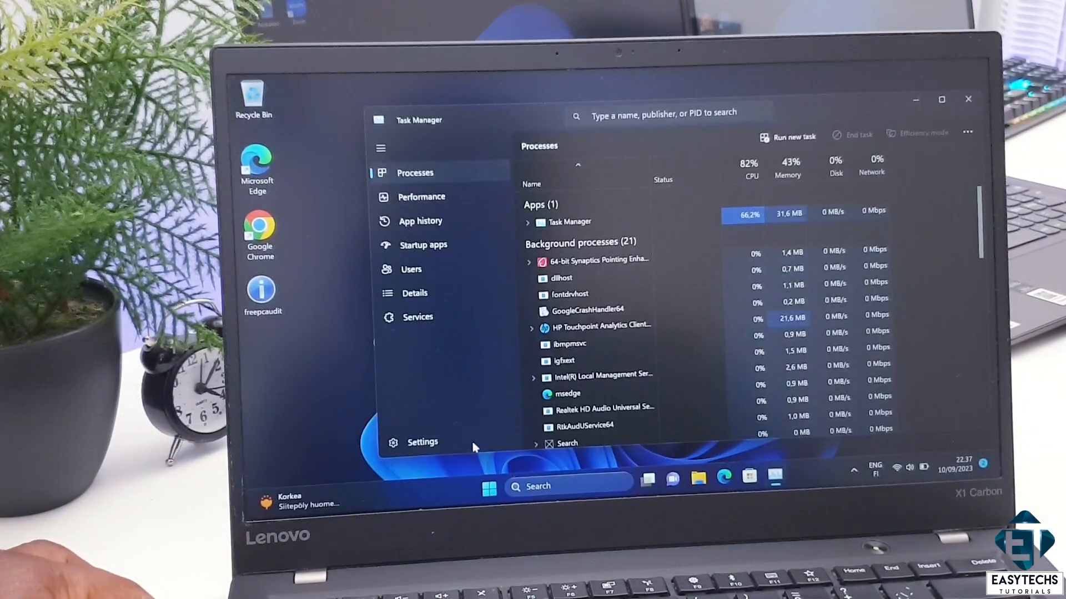
- Check the Memory page showing 2 of 2 slots, Row of chips, then launch Free PC Audit
{"action": "left_click", "coordinate": [421, 197]}
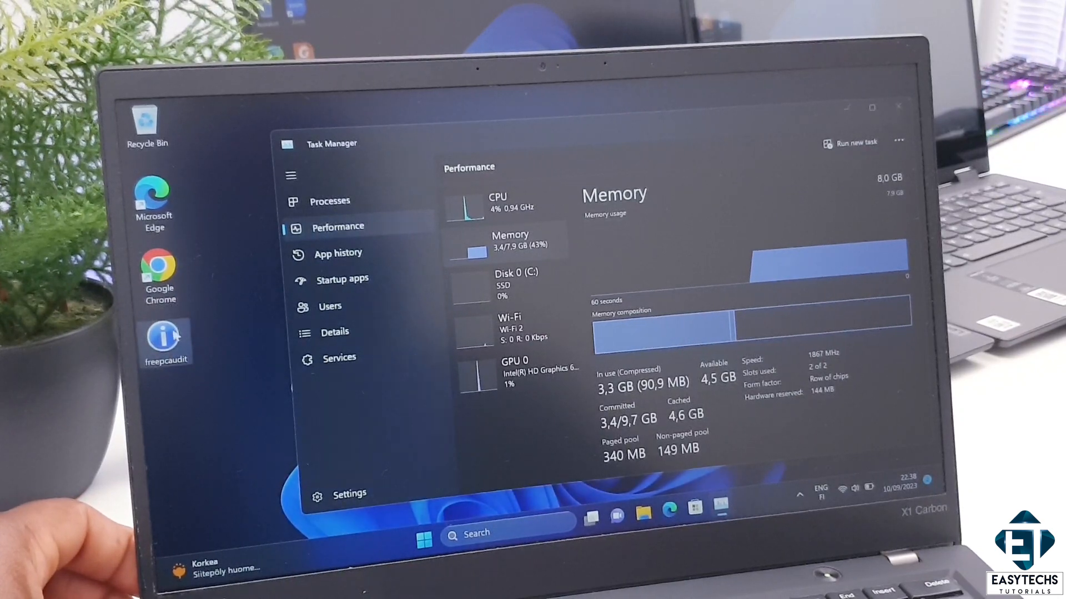
{"action": "double_click", "coordinate": [166, 336]}
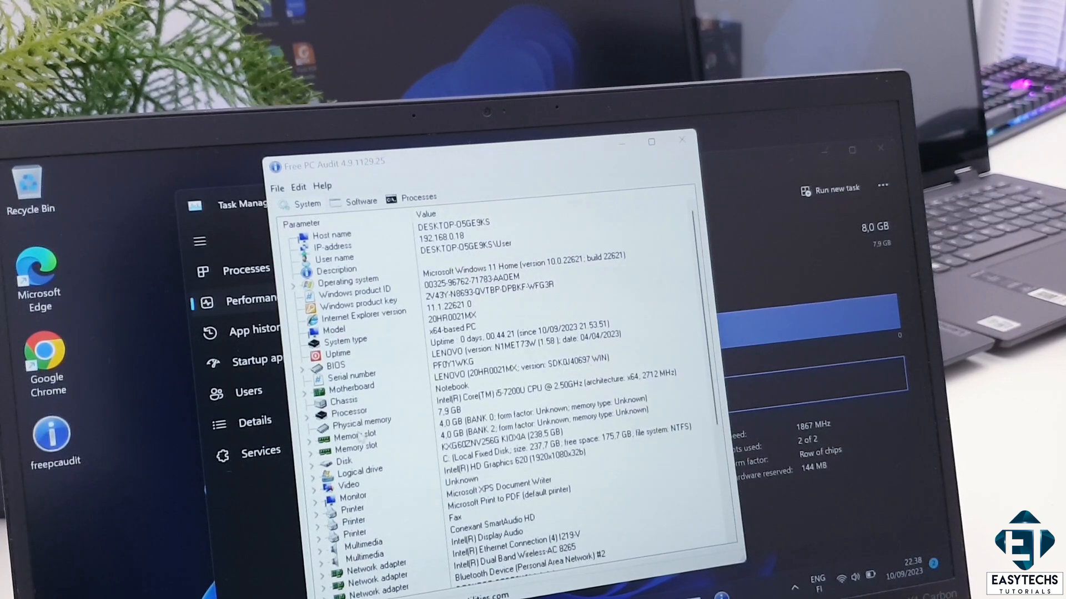
- Read both memory slot entries, each a 4.0 GB module with form factor Unknown
{"action": "left_click", "coordinate": [355, 436]}
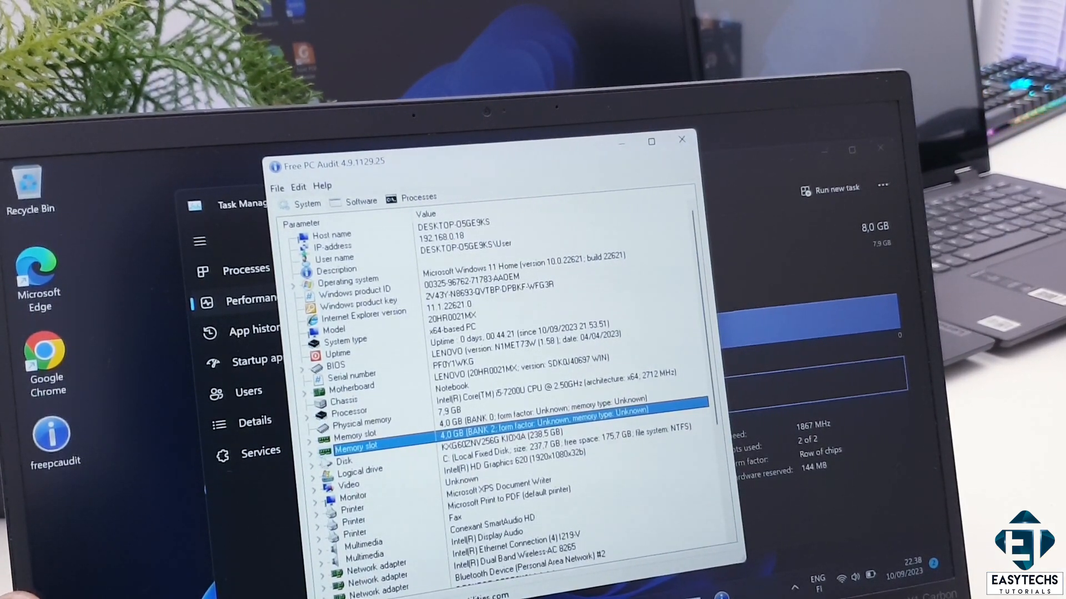
{"action": "left_click", "coordinate": [304, 447]}
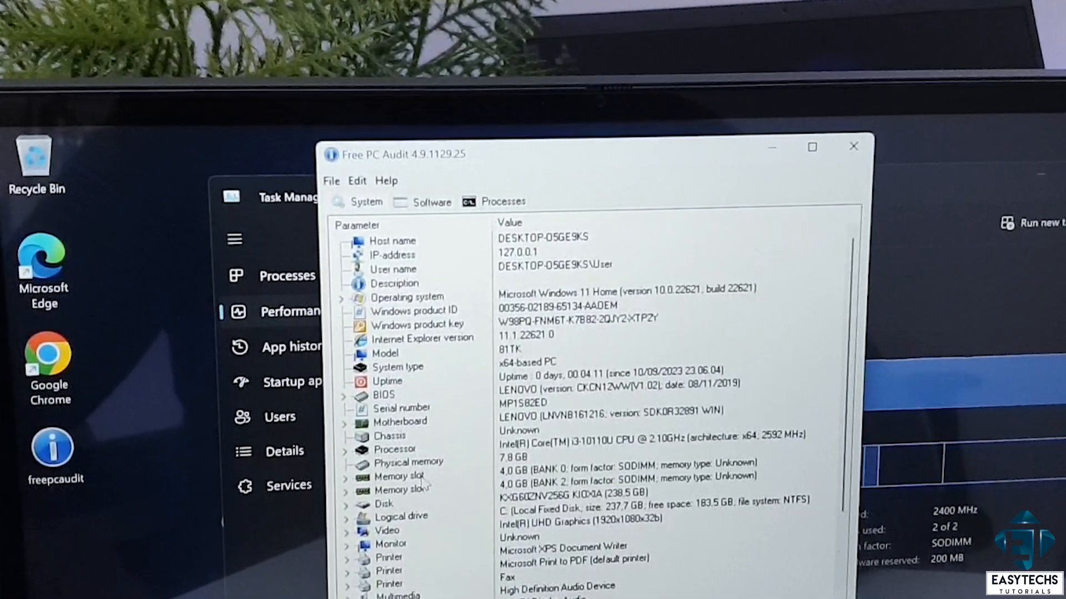
- Read the BANK 0 and BANK 2 entries, each a 4.0 GB SODIMM module
{"action": "left_click", "coordinate": [399, 476]}
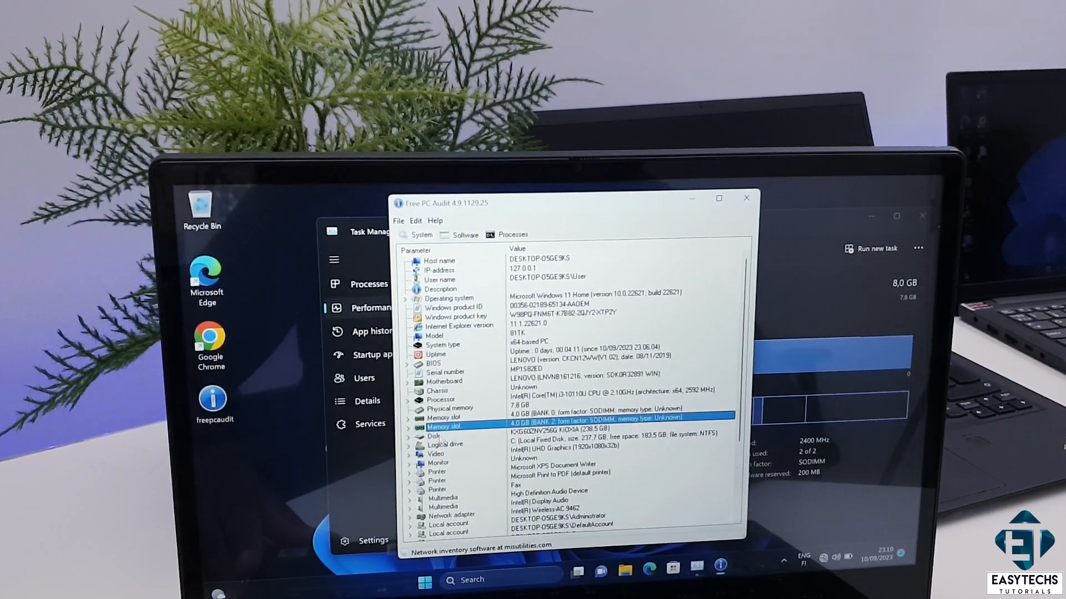
{"action": "left_click", "coordinate": [405, 426]}
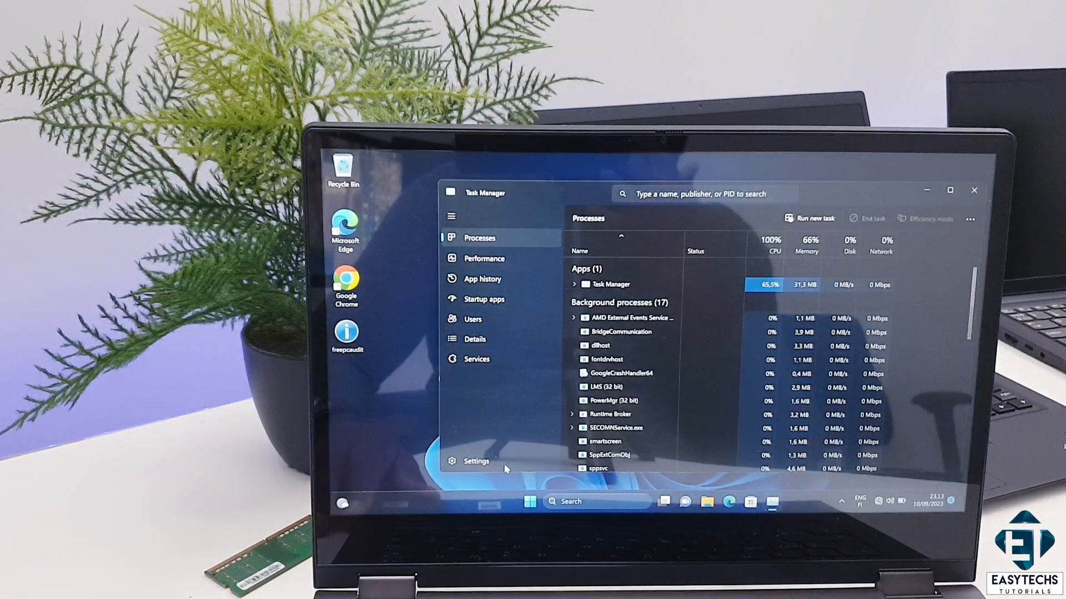
- View Task Manager's Memory page (4.0 GB, 1 of 2 SODIMM slots used) and launch Free PC Audit
{"action": "left_click", "coordinate": [484, 258]}
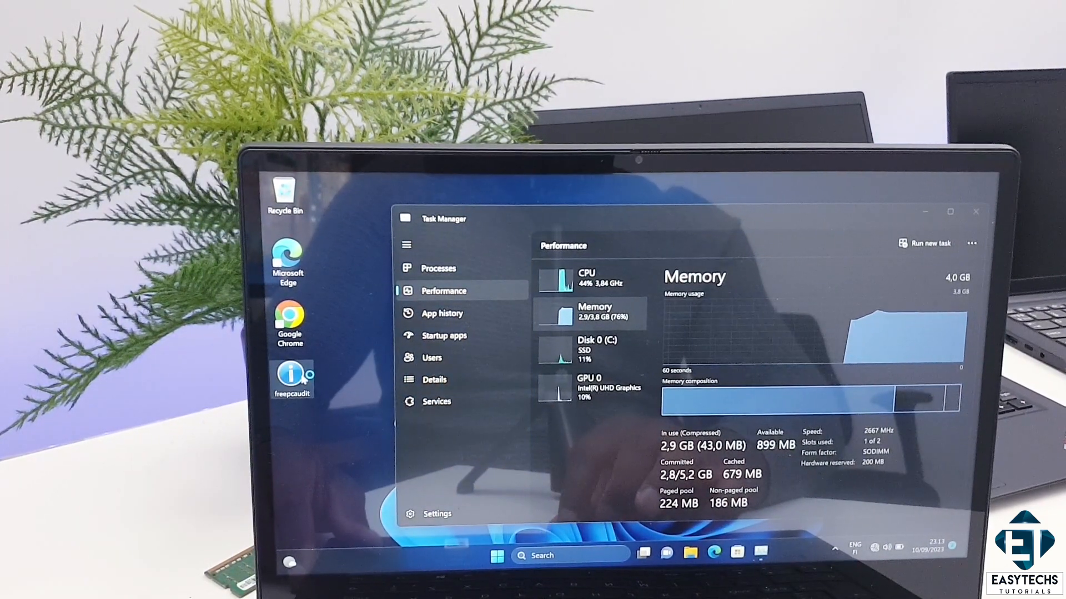
{"action": "double_click", "coordinate": [290, 374]}
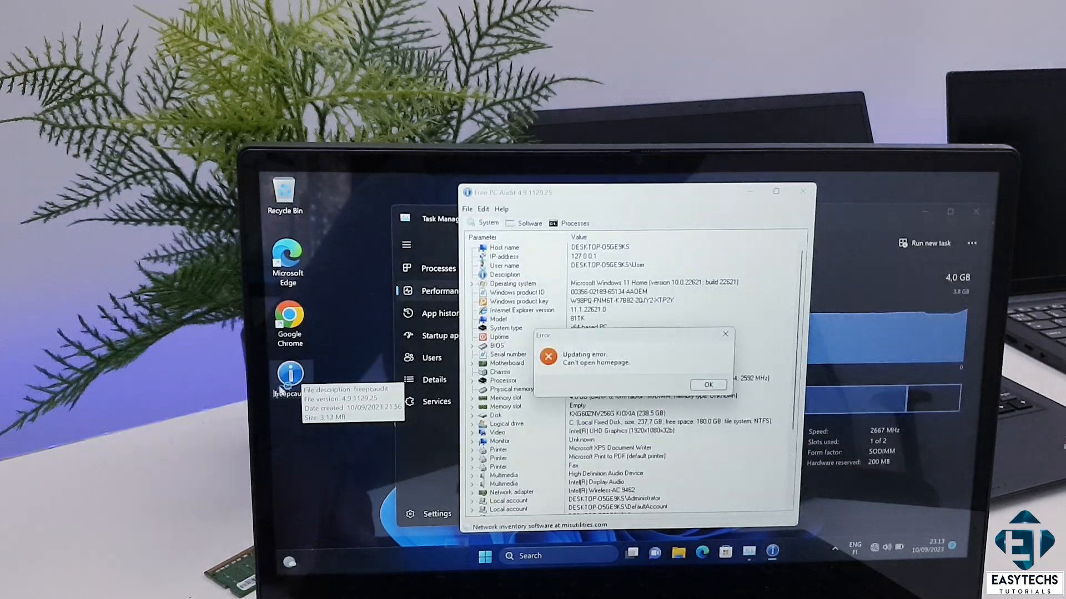
- Dismiss the update error, inspect the filled 4.0 GB SODIMM slot, then expand the empty slot showing 32.0 GB max capacity
{"action": "left_click", "coordinate": [708, 384]}
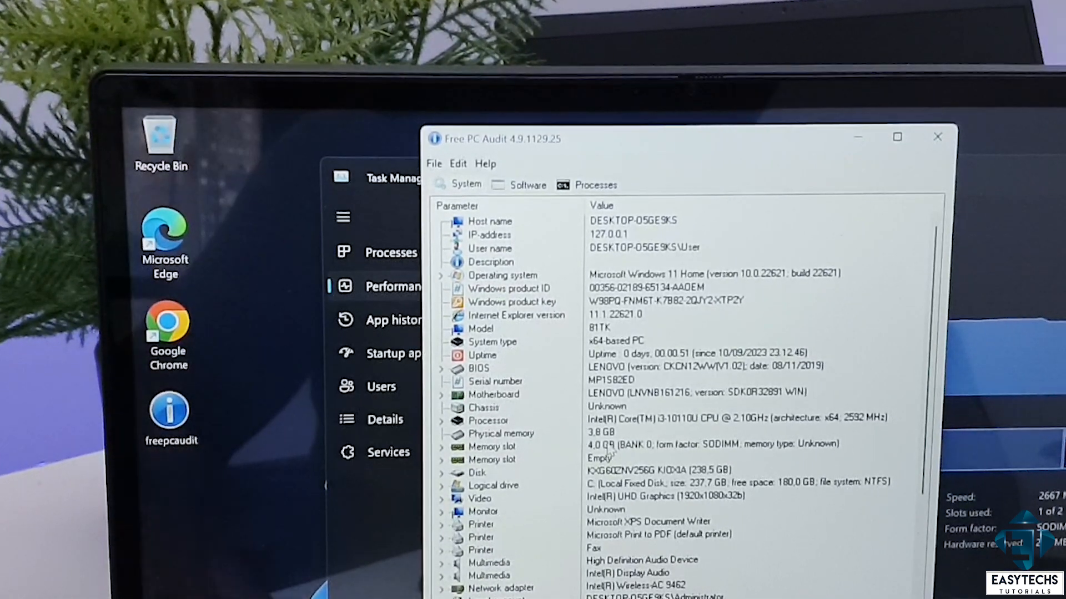
{"action": "left_click", "coordinate": [493, 448]}
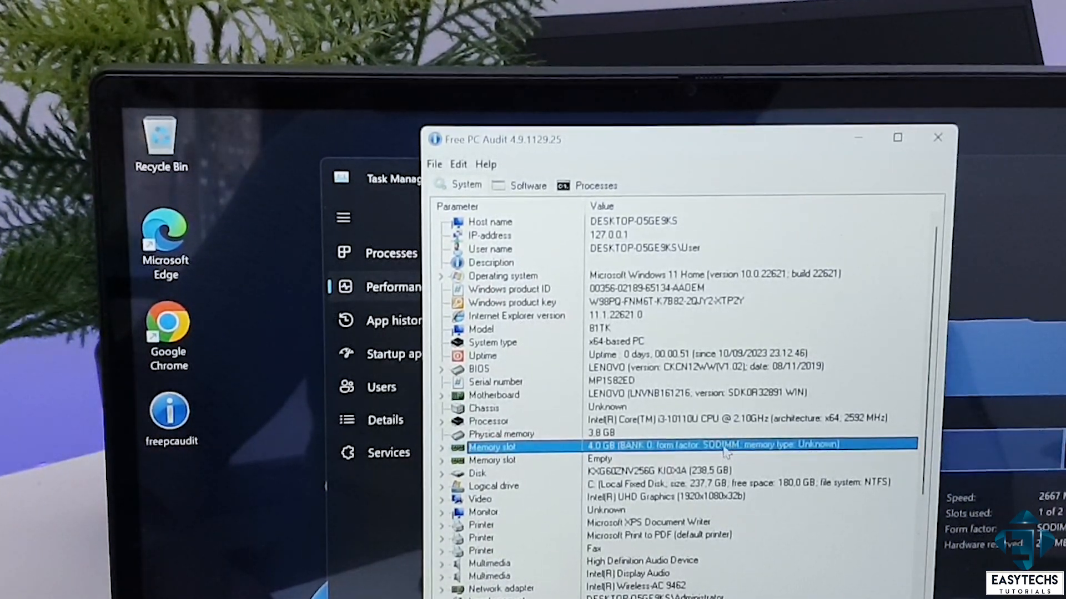
{"action": "left_click", "coordinate": [493, 460]}
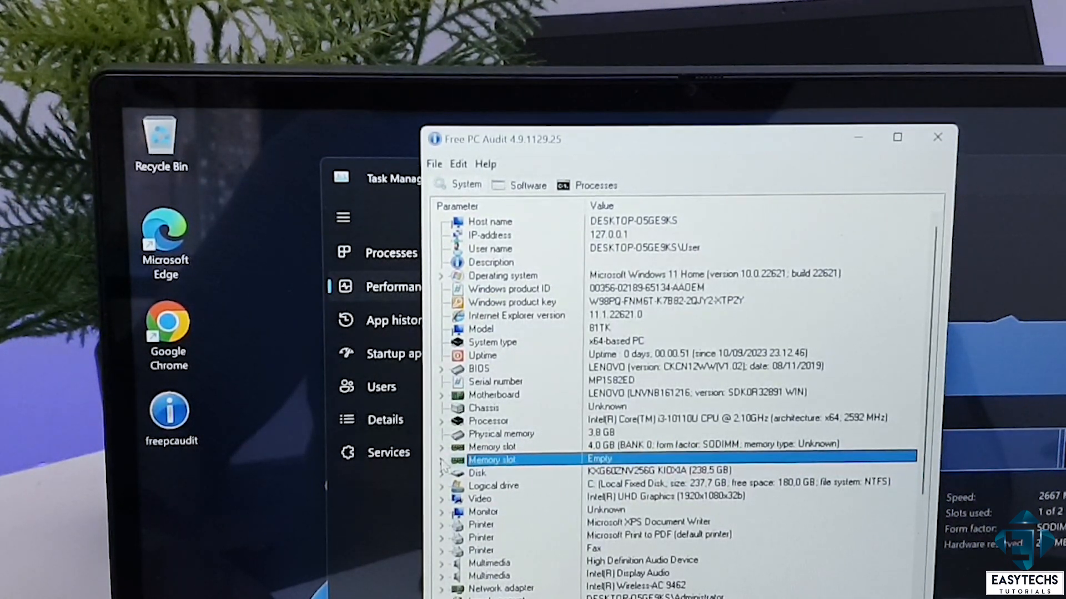
{"action": "left_click", "coordinate": [442, 459]}
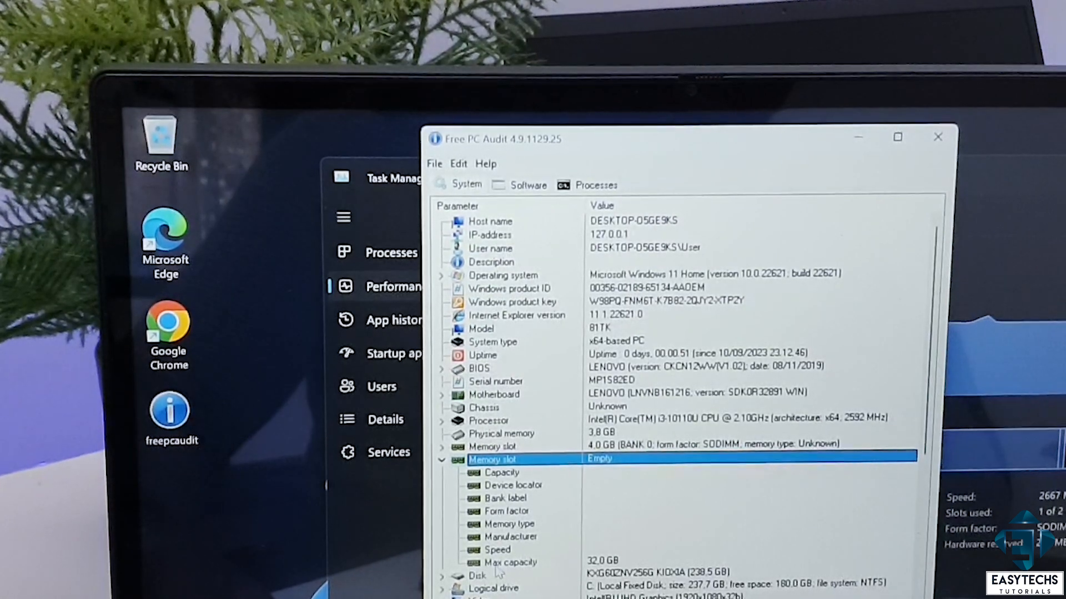
{"action": "left_click", "coordinate": [510, 562]}
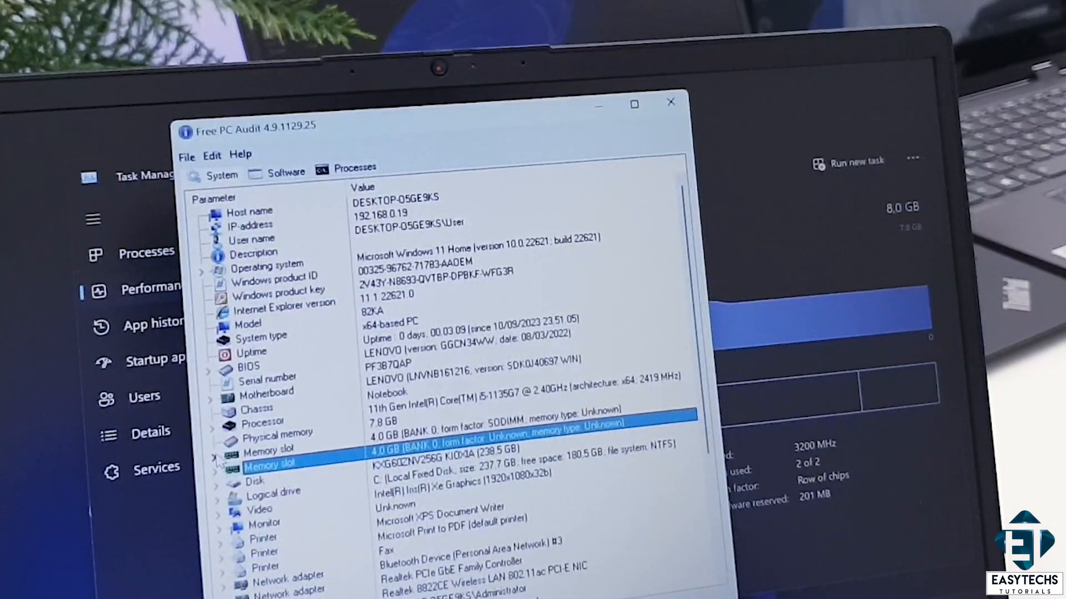
- Inspect the second 4.0 GB memory slot whose form factor is unknown, beside the SODIMM slot
{"action": "left_click", "coordinate": [205, 464]}
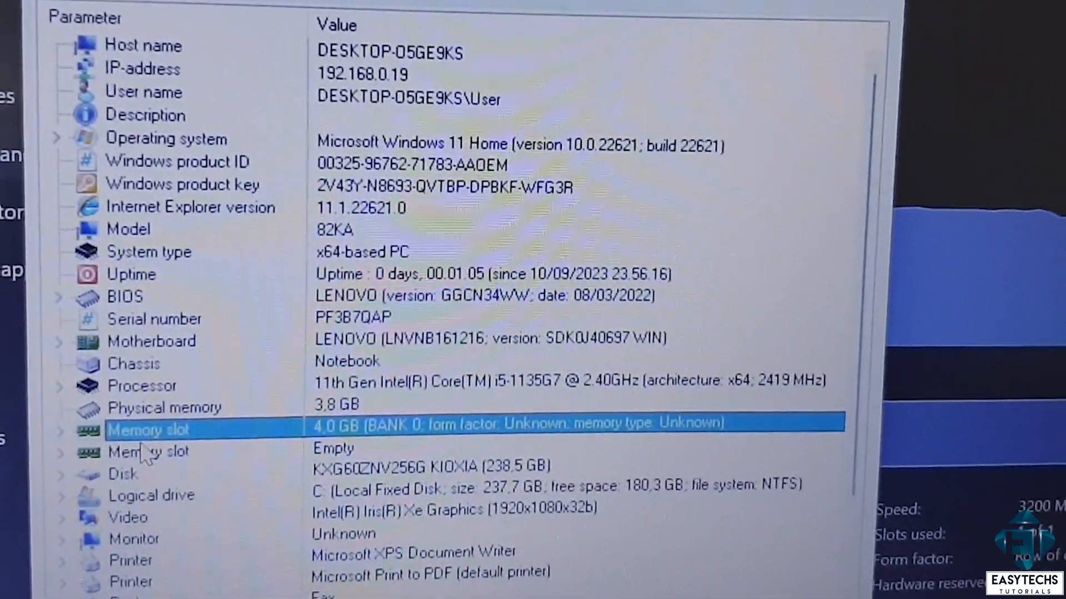
- Select the empty second memory slot next to the 4.0 GB module of unknown form factor
{"action": "left_click", "coordinate": [148, 451]}
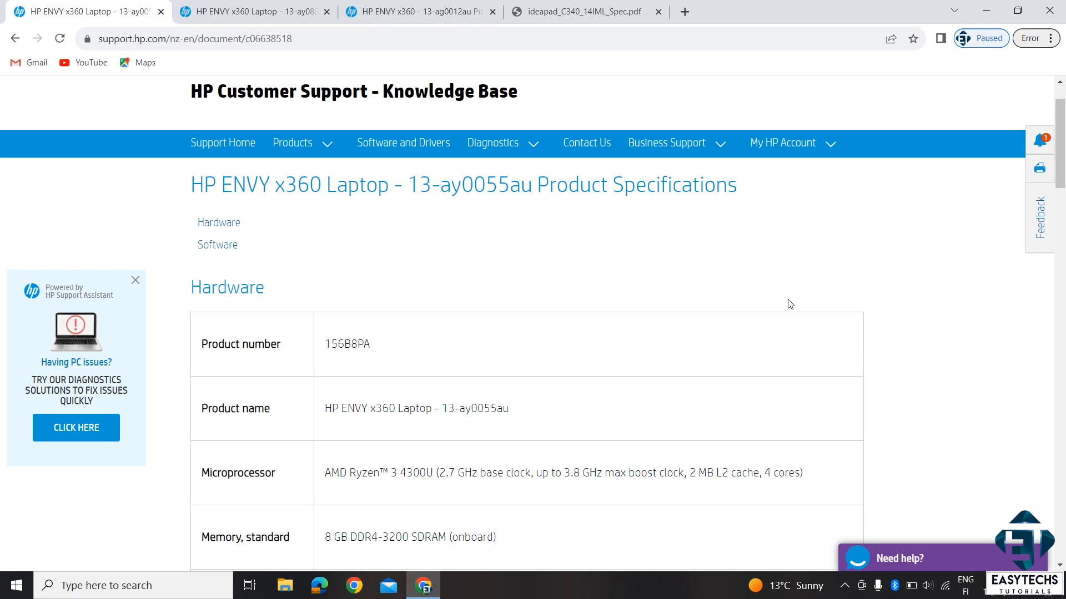
{"action": "mouse_move", "coordinate": [769, 300]}
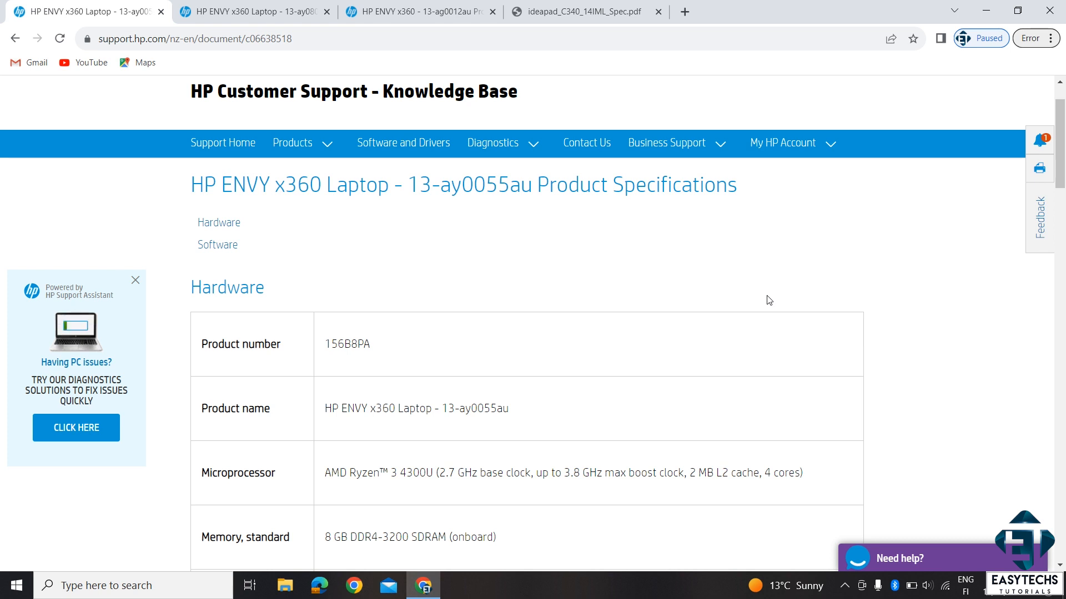
{"action": "mouse_move", "coordinate": [582, 276]}
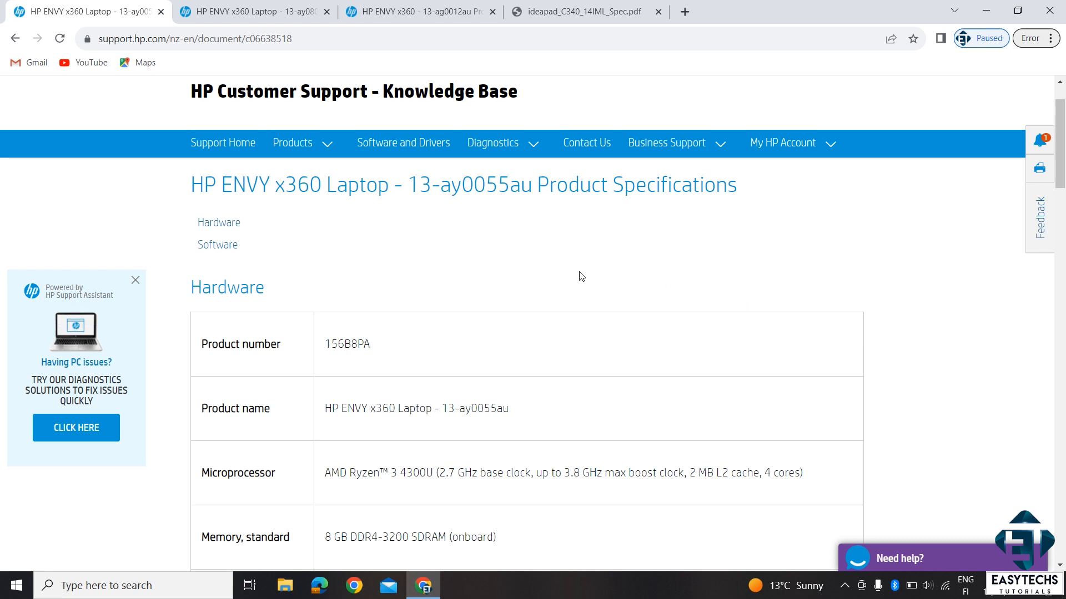
{"action": "mouse_move", "coordinate": [162, 227]}
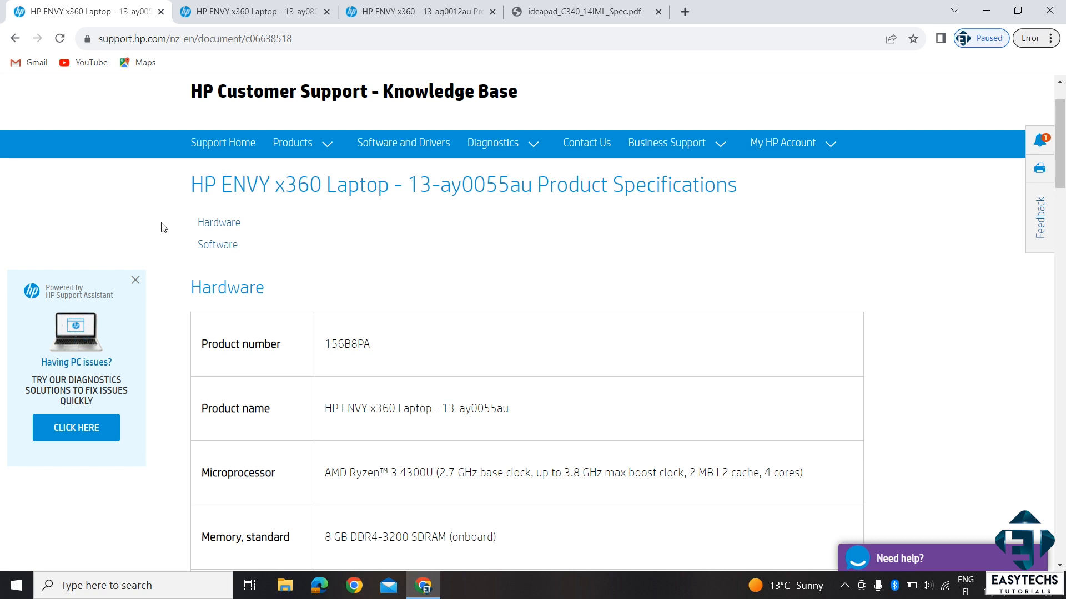
{"action": "mouse_move", "coordinate": [199, 209]}
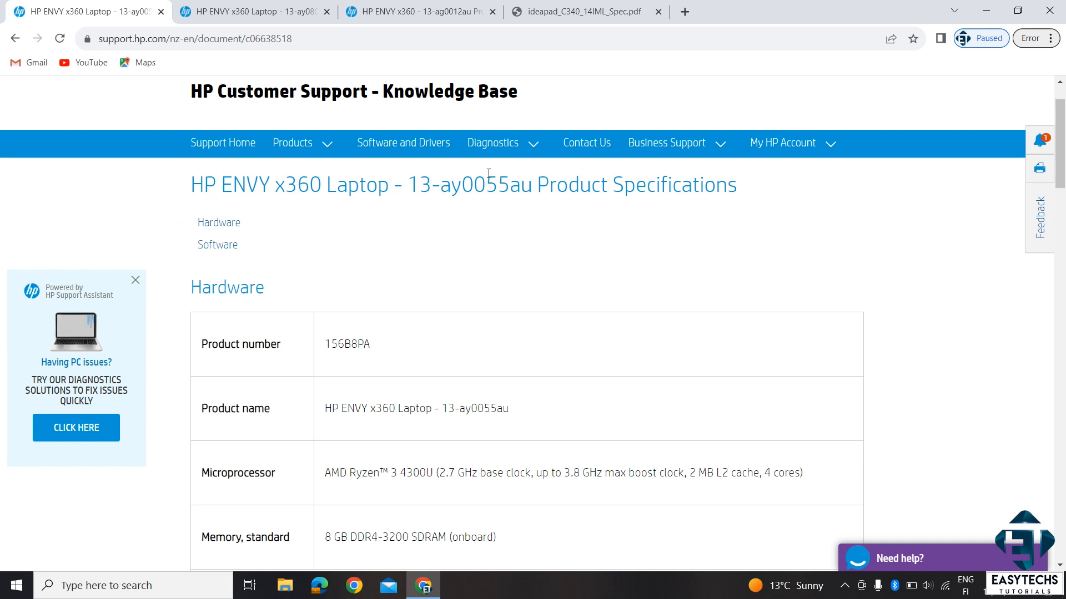
- Highlight the HP ENVY x360 model name and ay0055au suffix, then switch to the 13-ay0802no spec page
{"action": "double_click", "coordinate": [488, 184]}
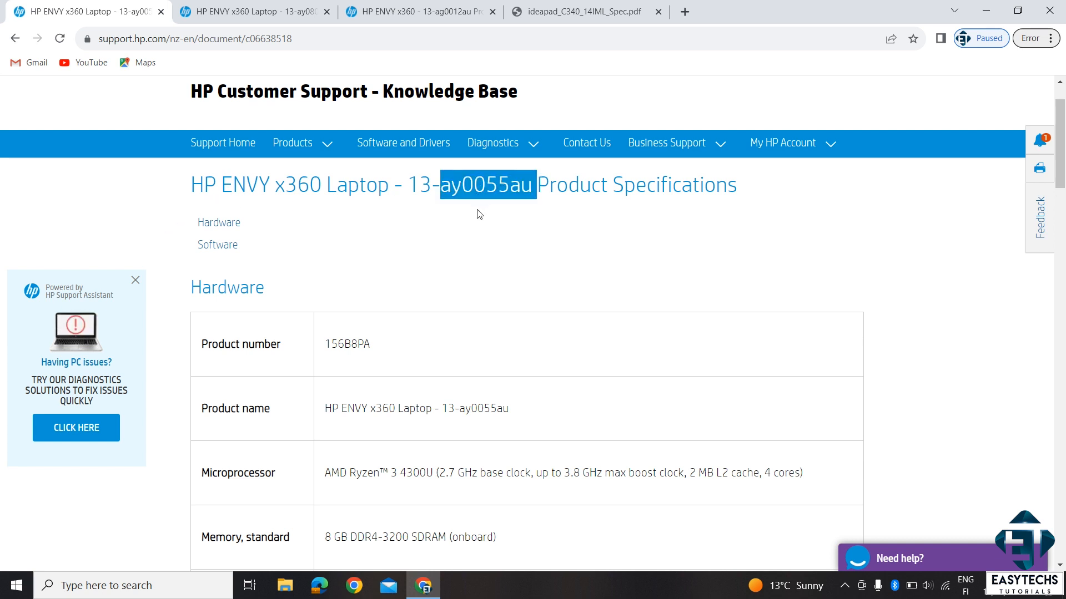
{"action": "left_click", "coordinate": [250, 9]}
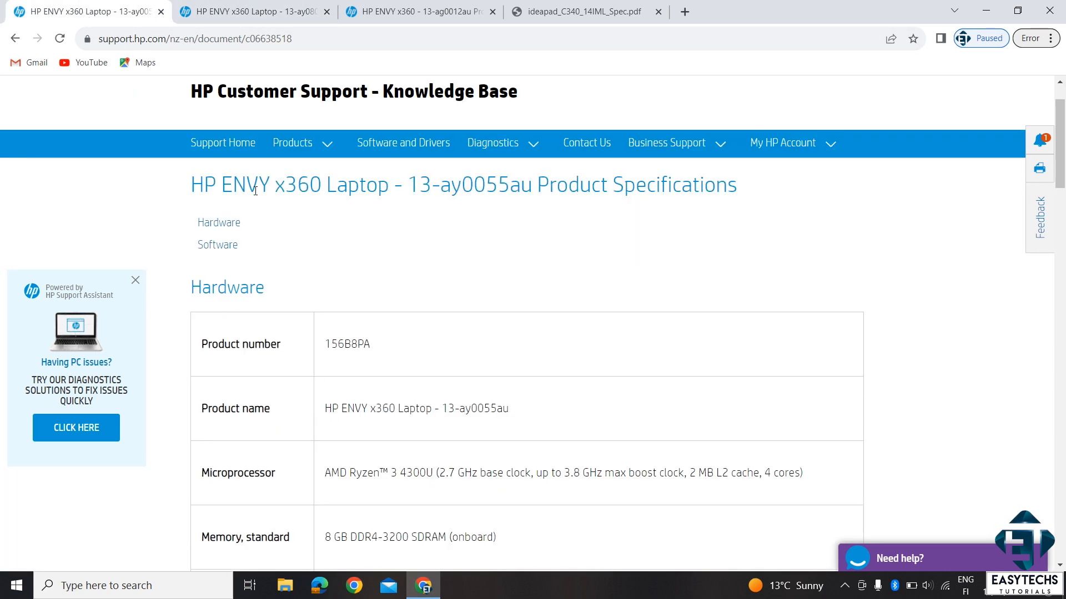
{"action": "double_click", "coordinate": [256, 184]}
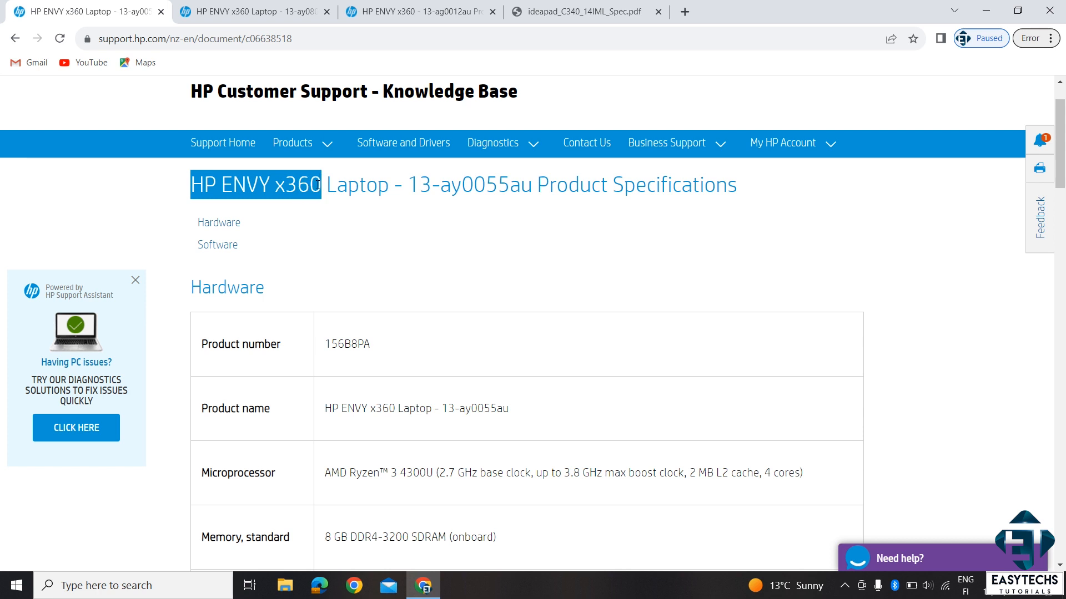
{"action": "left_click", "coordinate": [253, 10]}
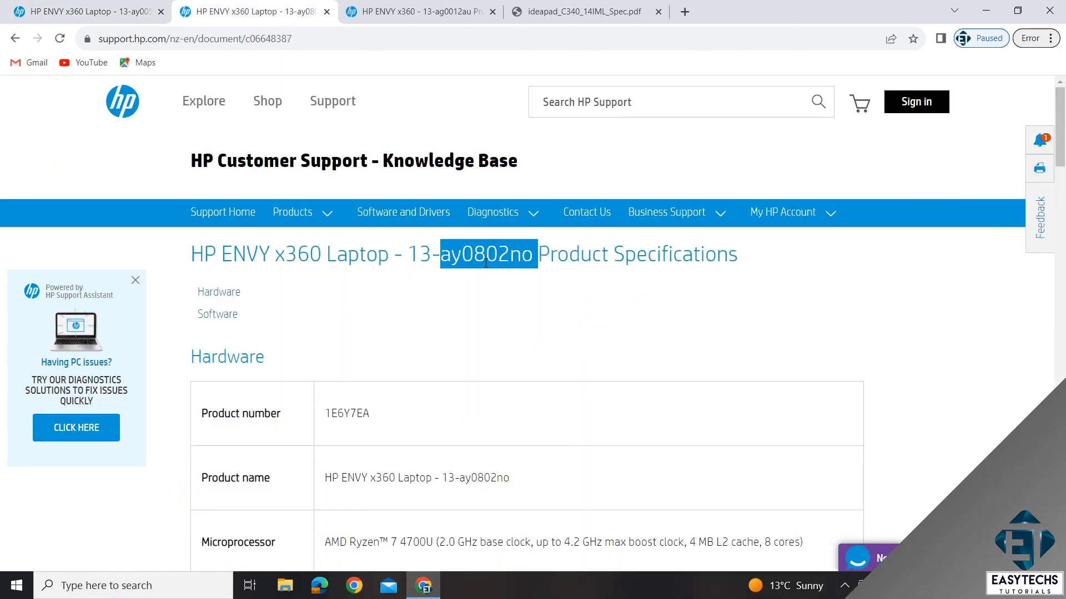
- Check the 13-ag0012au spec page, highlight its onboard standard memory, and switch to the ideapad C340-14IML PDF
{"action": "left_click", "coordinate": [424, 12]}
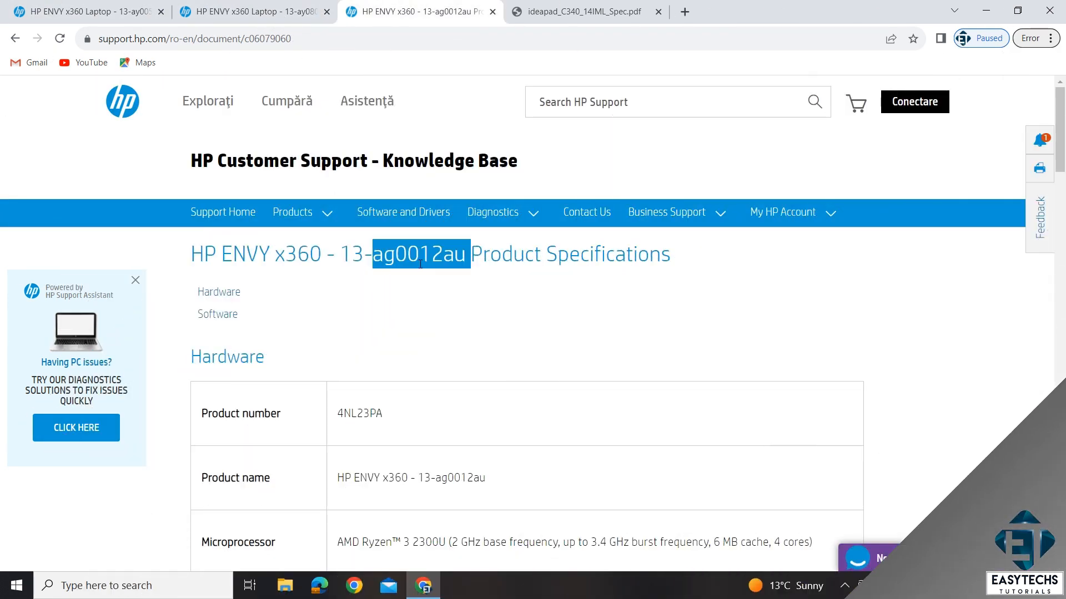
{"action": "scroll", "scroll_direction": "down", "scroll_amount": 3}
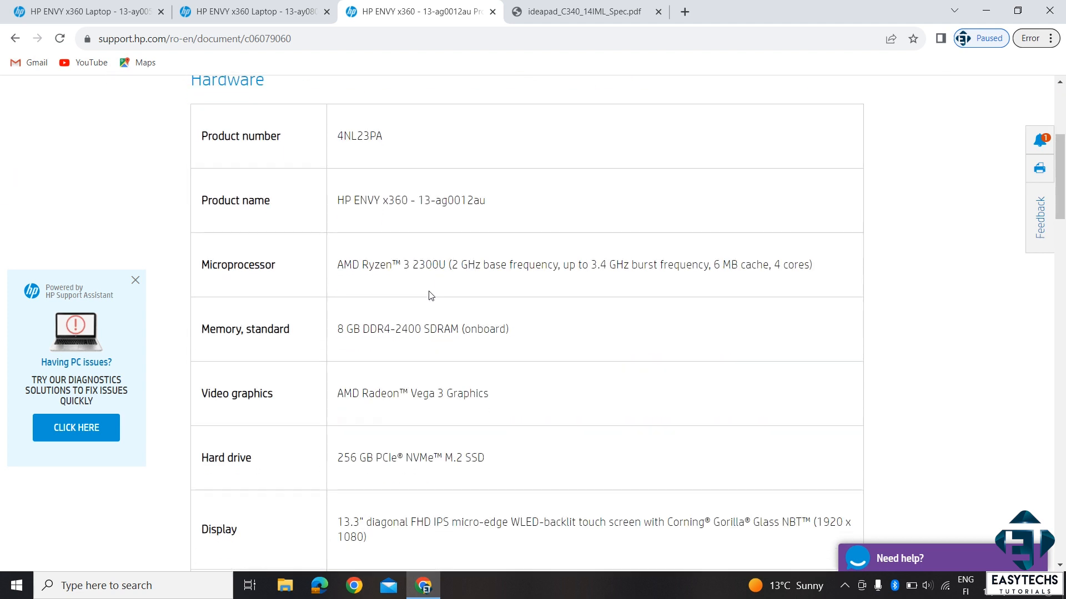
{"action": "double_click", "coordinate": [486, 260]}
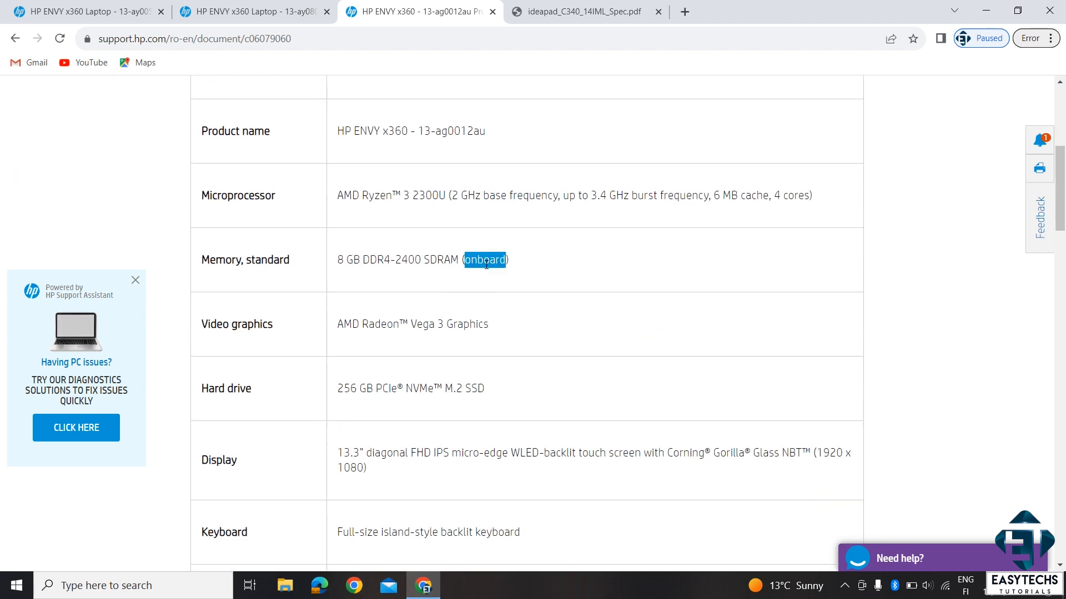
{"action": "left_click", "coordinate": [594, 11]}
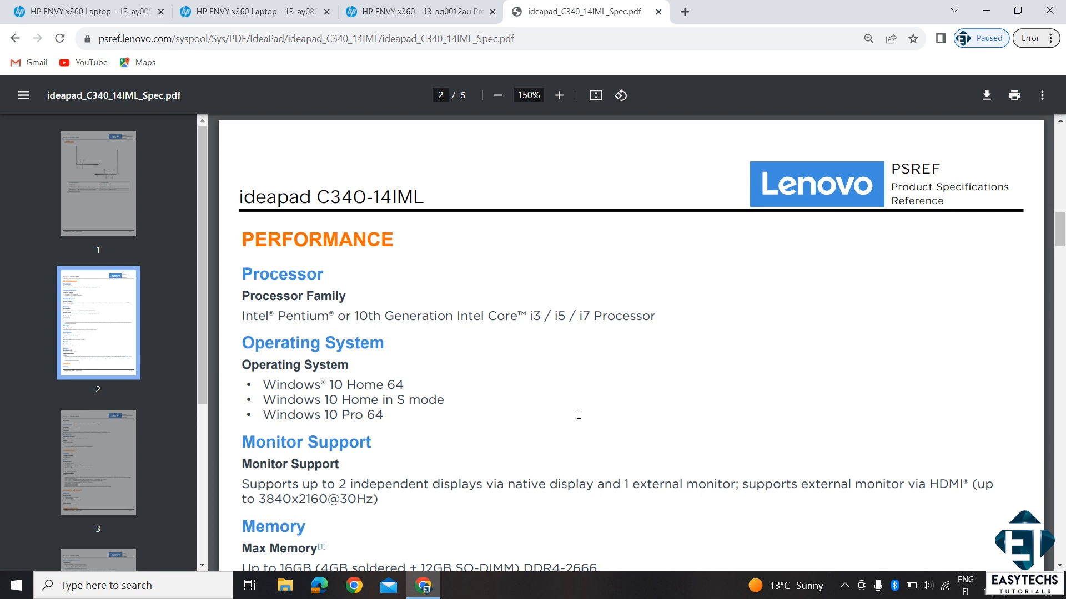
- Scroll to the Memory section (4GB soldered plus one DDR4 SO-DIMM, up to 16GB) and highlight the maximum memory note
{"action": "scroll", "scroll_direction": "down", "scroll_amount": 3}
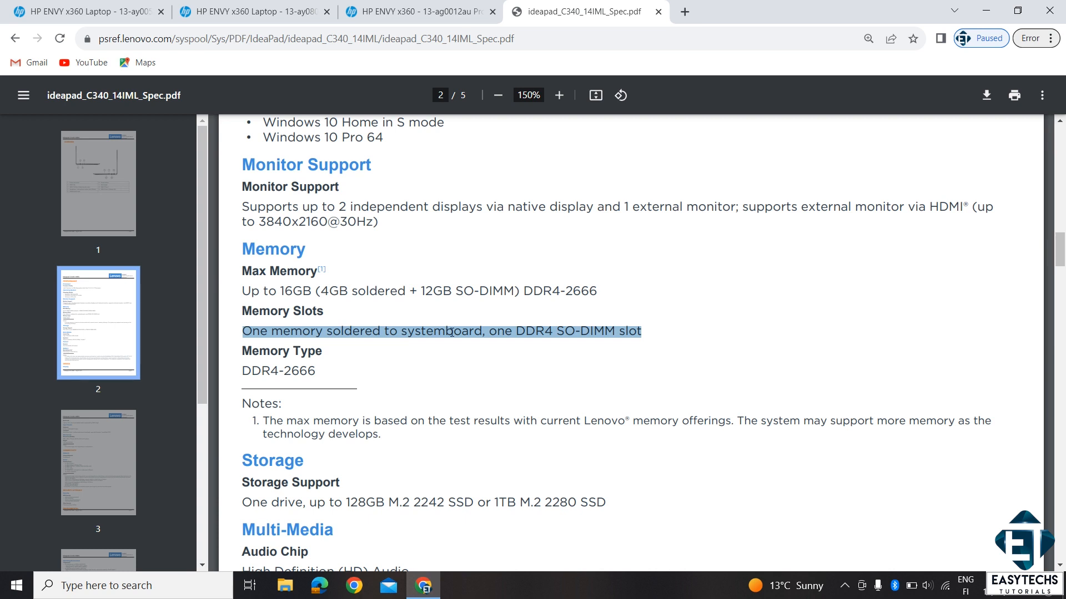
{"action": "mouse_move", "coordinate": [468, 366]}
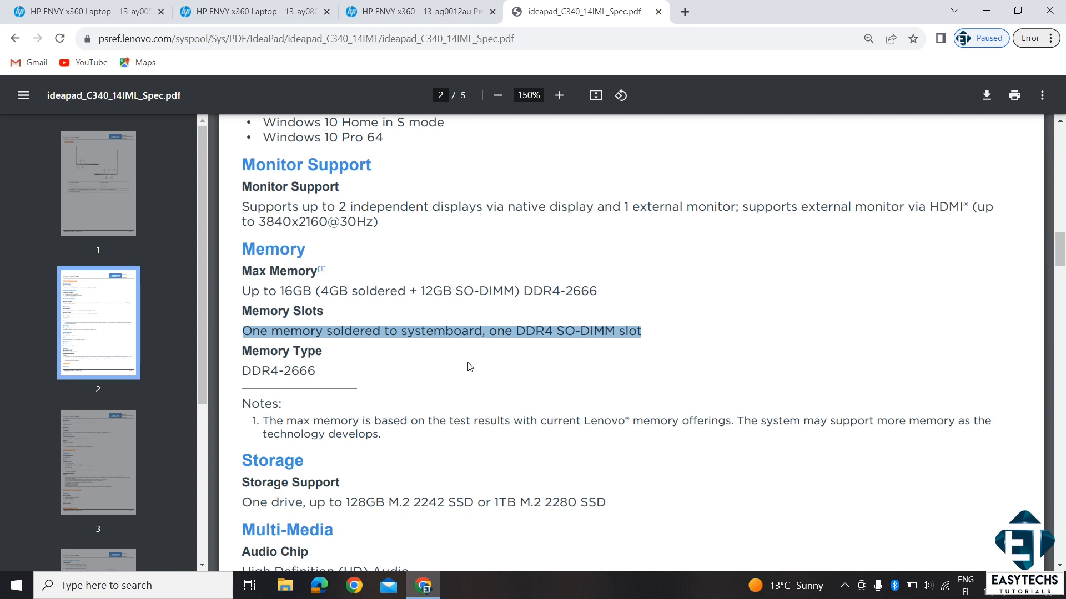
{"action": "left_click", "coordinate": [295, 410]}
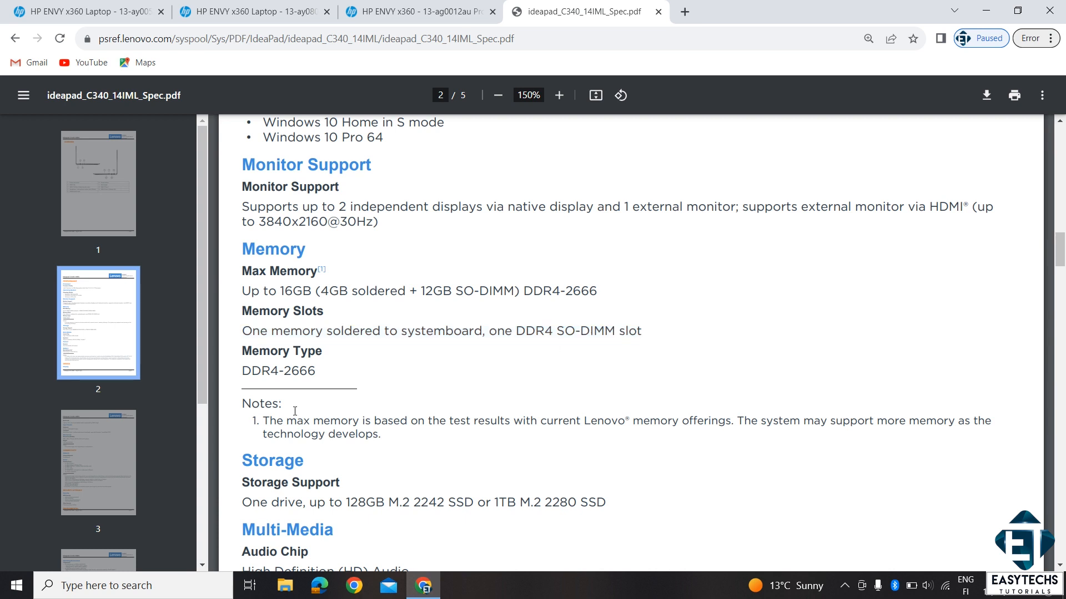
{"action": "left_click_drag", "start_coordinate": [262, 421], "coordinate": [991, 421]}
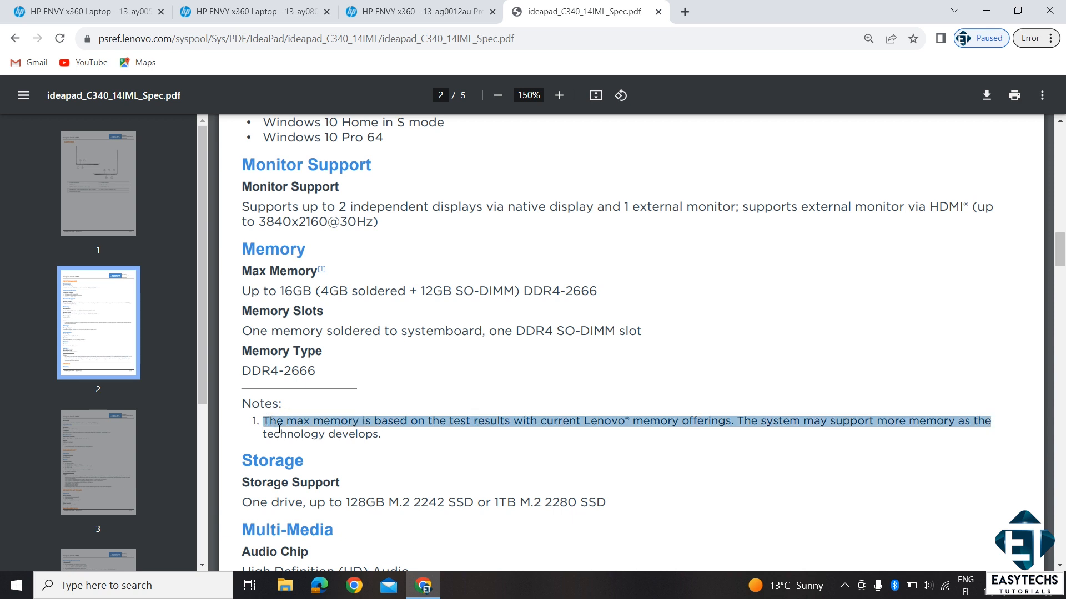
{"action": "mouse_move", "coordinate": [346, 424]}
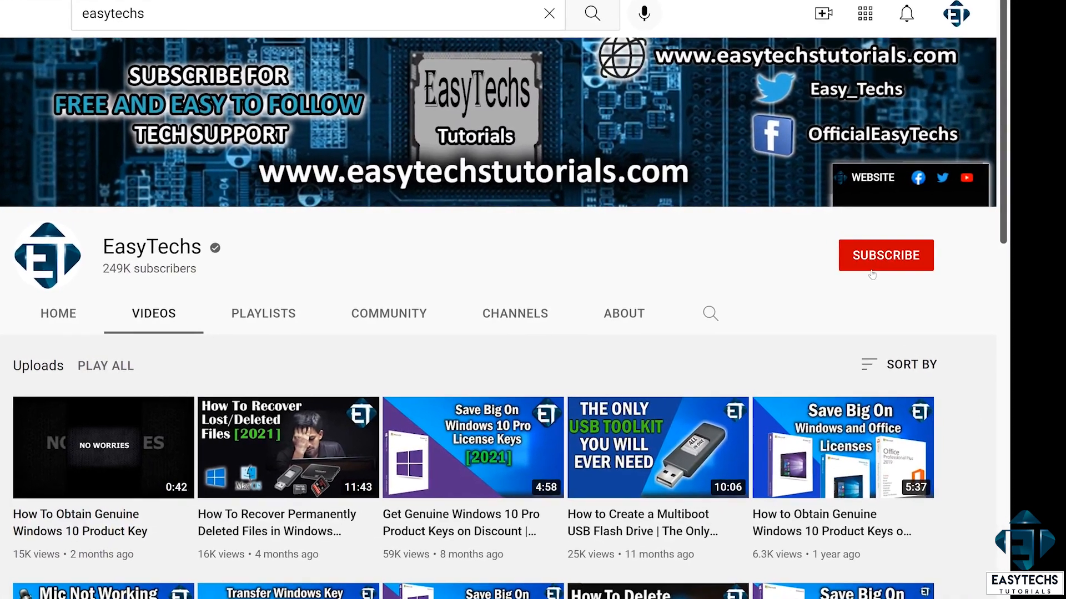
- Subscribe to the EasyTechs channel and set notifications to All
{"action": "left_click", "coordinate": [886, 255]}
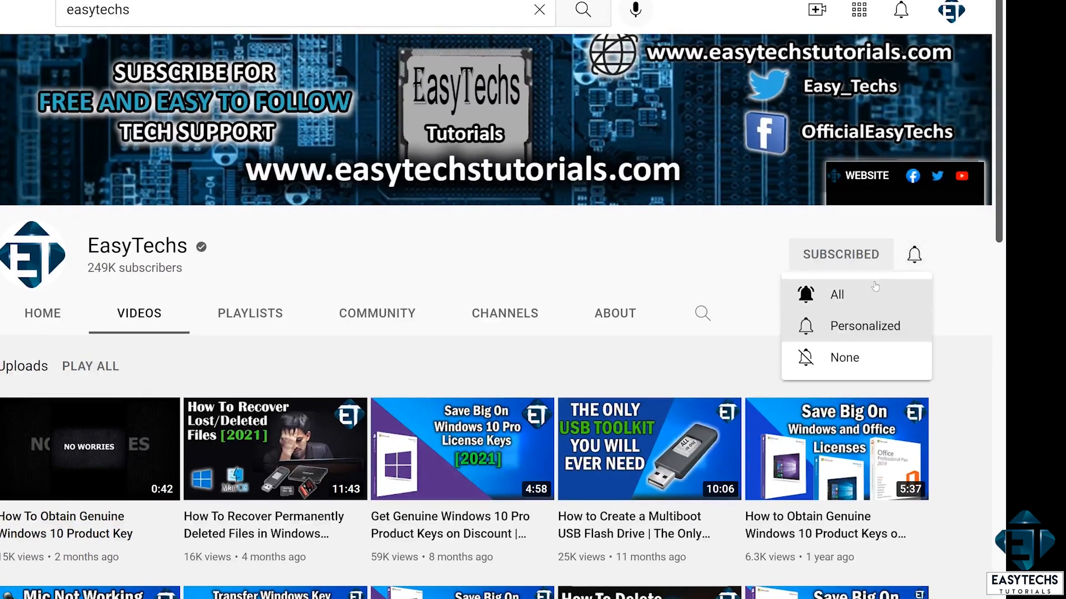
{"action": "left_click", "coordinate": [837, 295]}
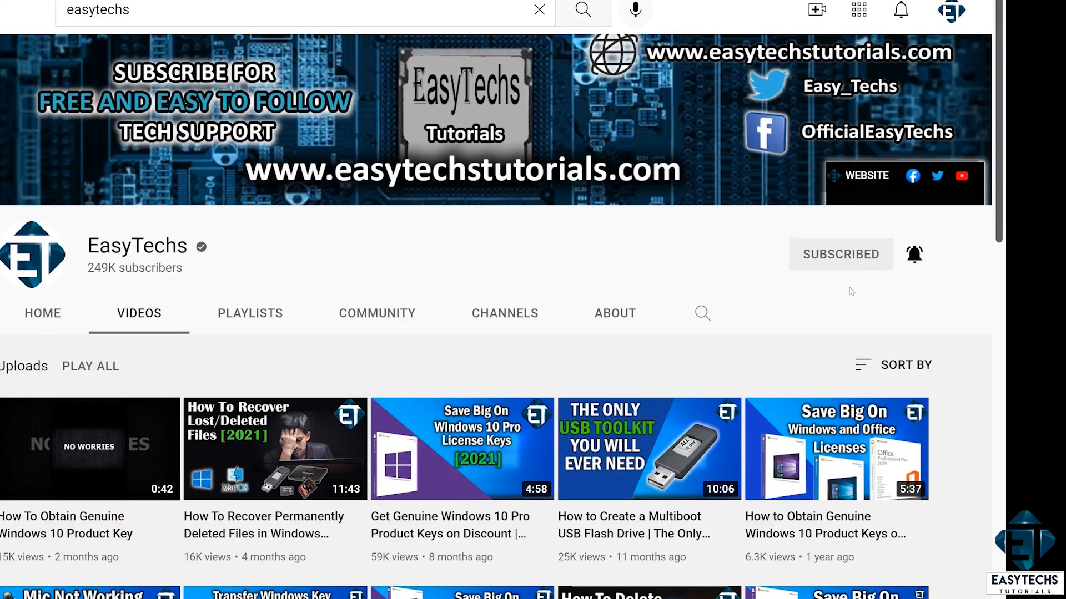